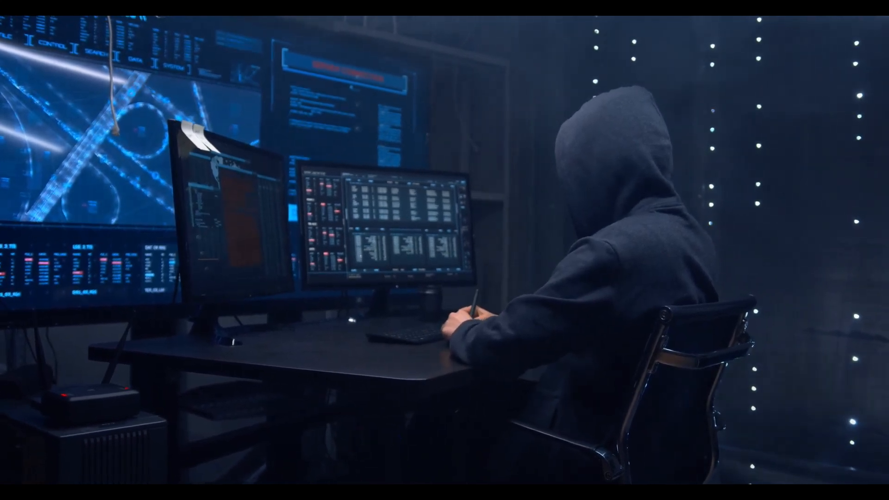
Install steghide with sudo apt install steghide, confirming with y; it ends in a mitmproxy dpkg error
click(643, 448)
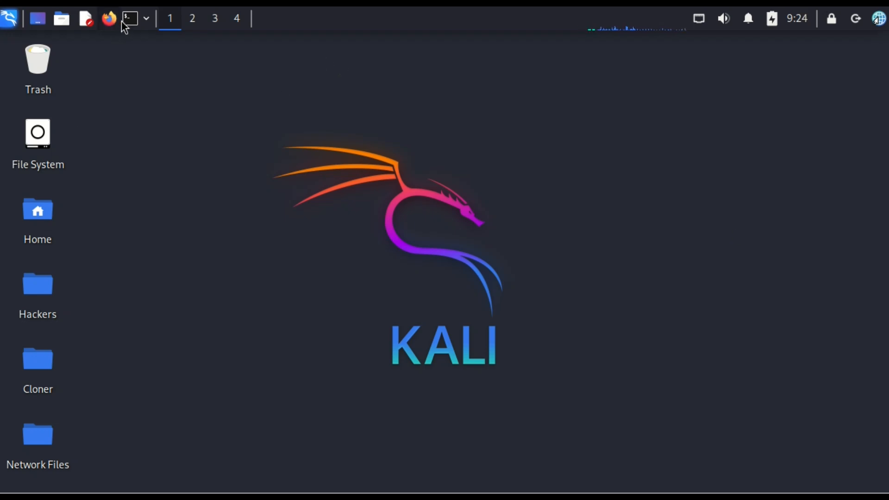
click(129, 18)
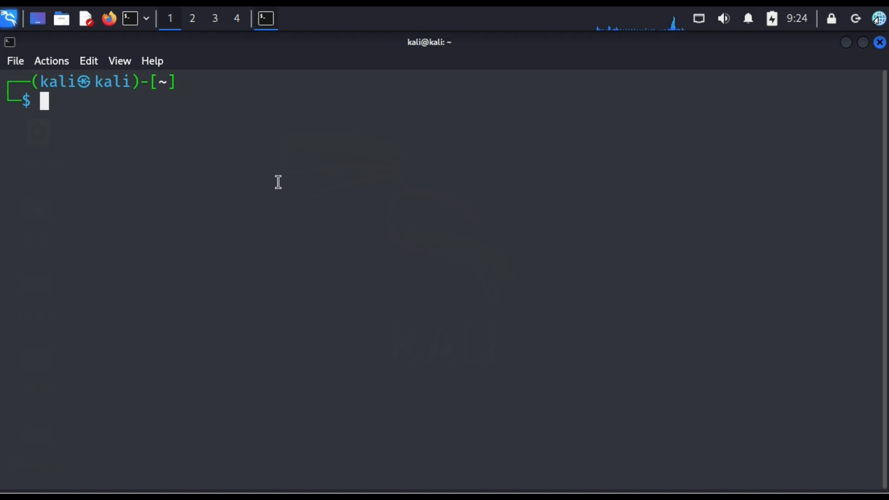
text(sudo apt install steghide)
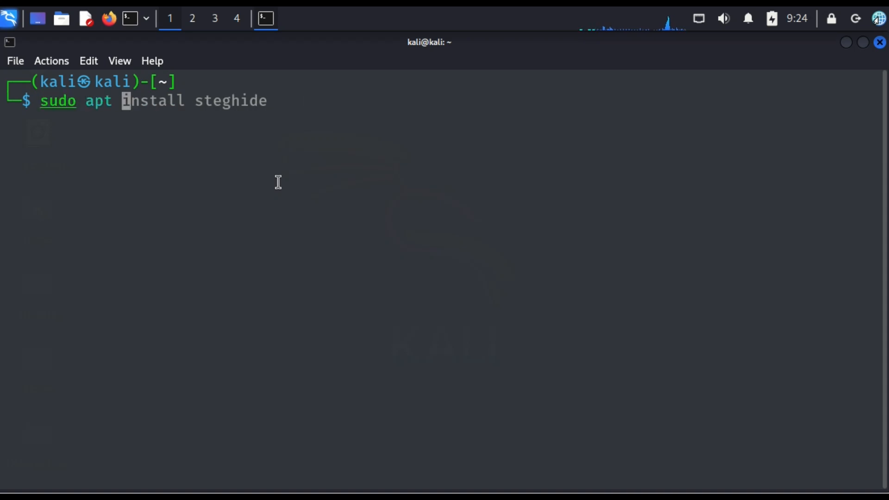
text(update)
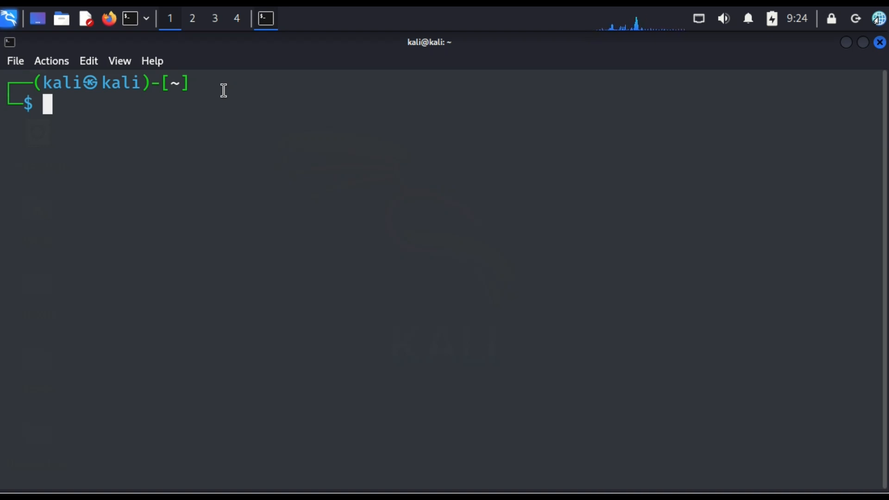
text(sudo apt install steghide)
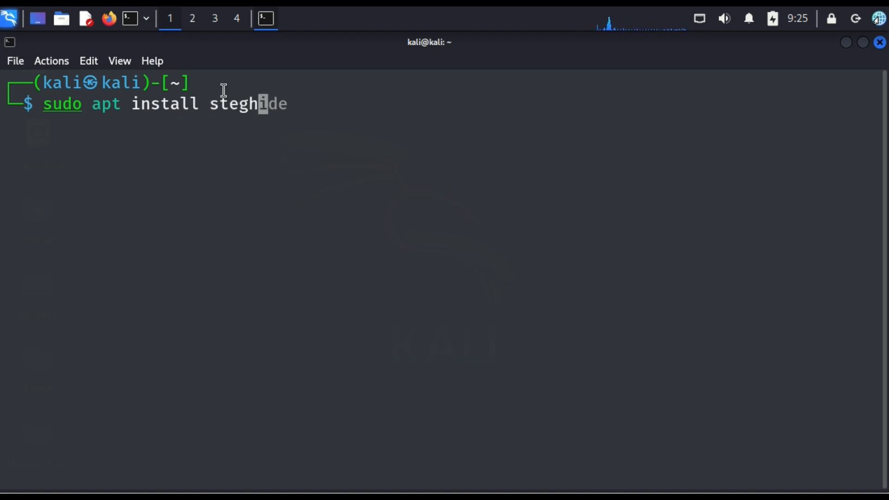
key(Return)
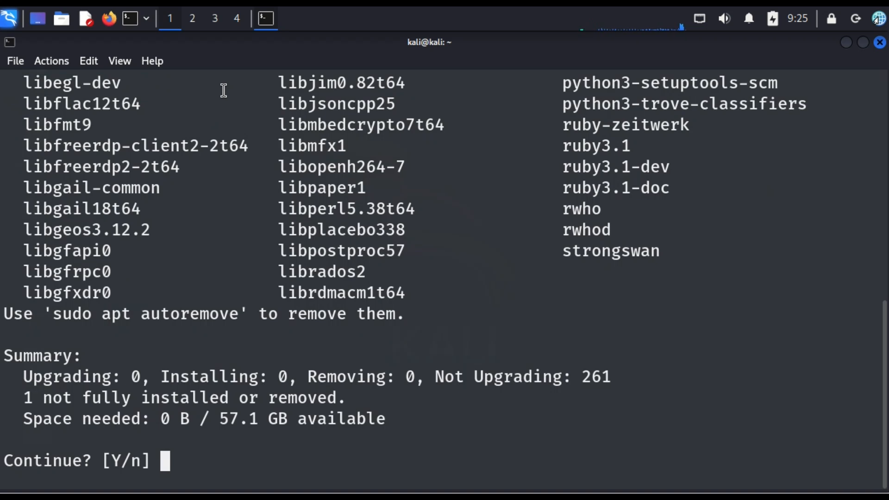
text(y)
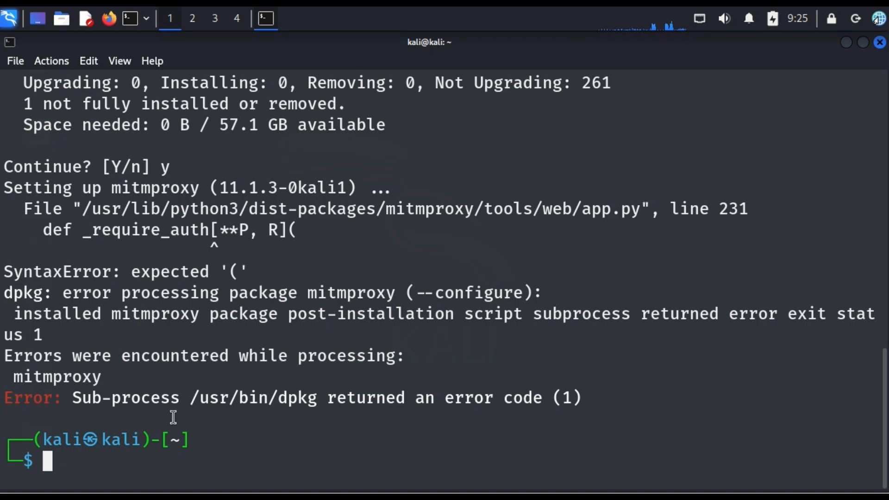
Print steghide's help and scroll down to the extract options
text(teg)
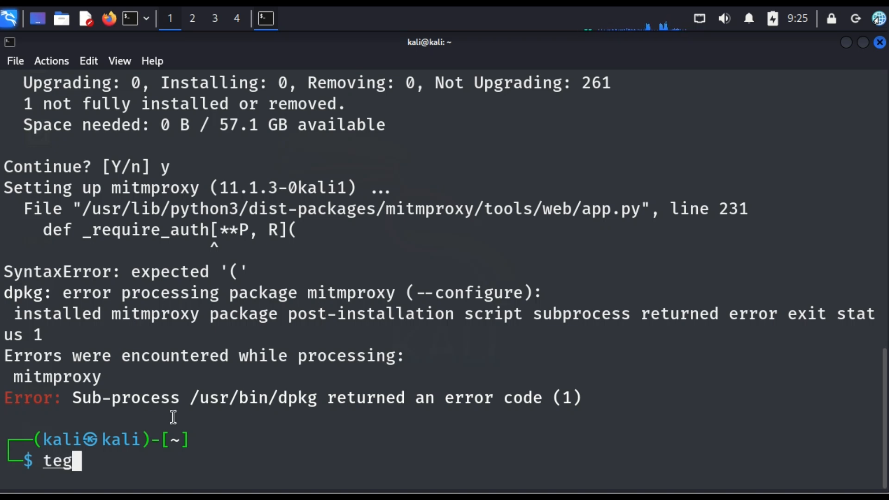
text(steghide extract --stegofile bird.jpeg)
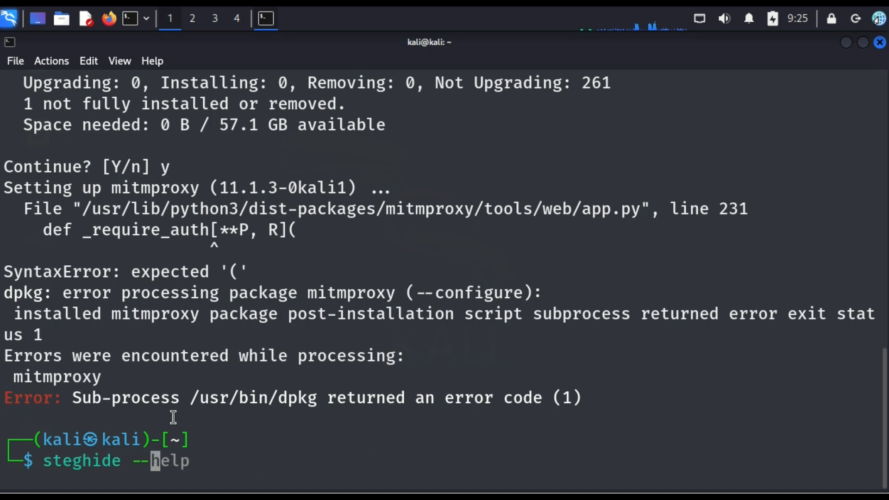
text(lpl)
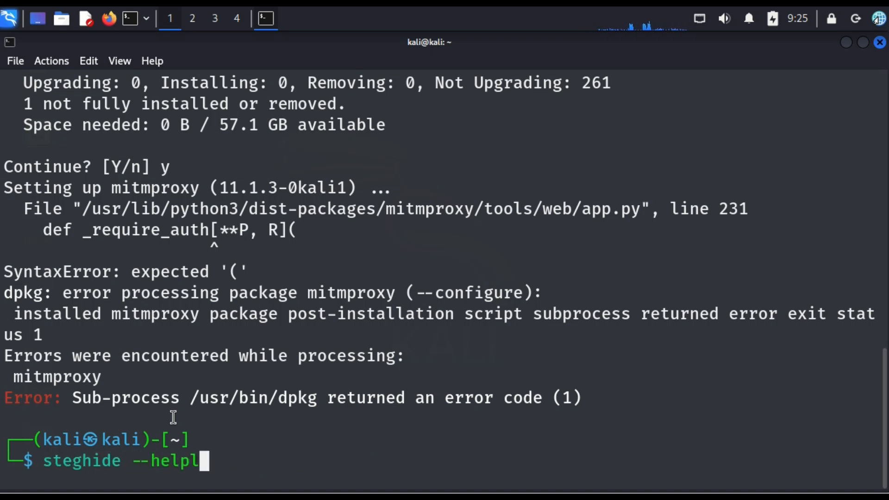
key(BackSpace)
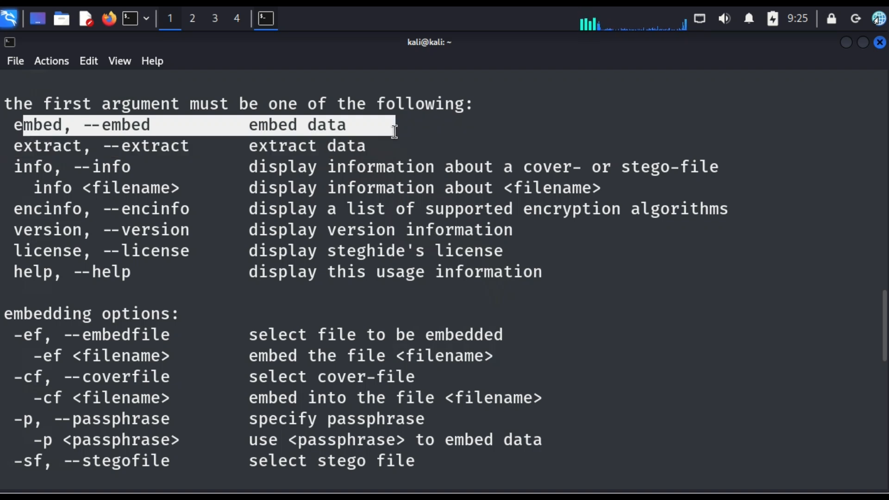
mouse_move(264, 145)
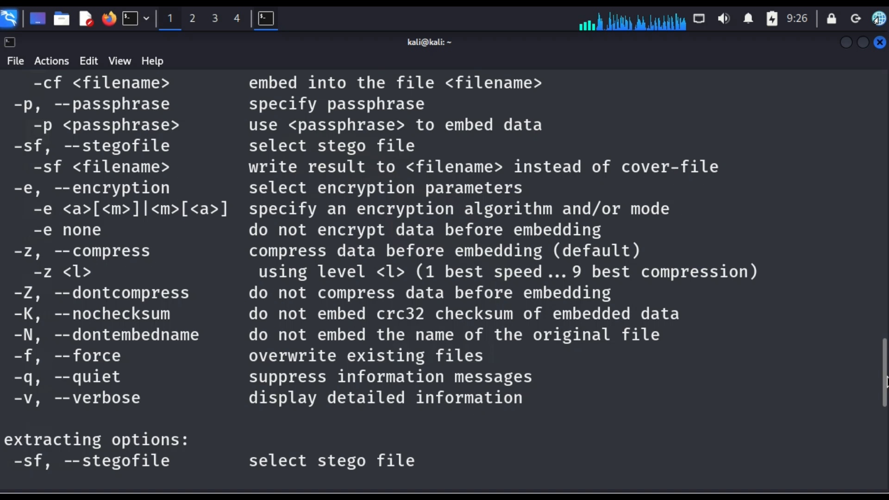
scroll(down, 3)
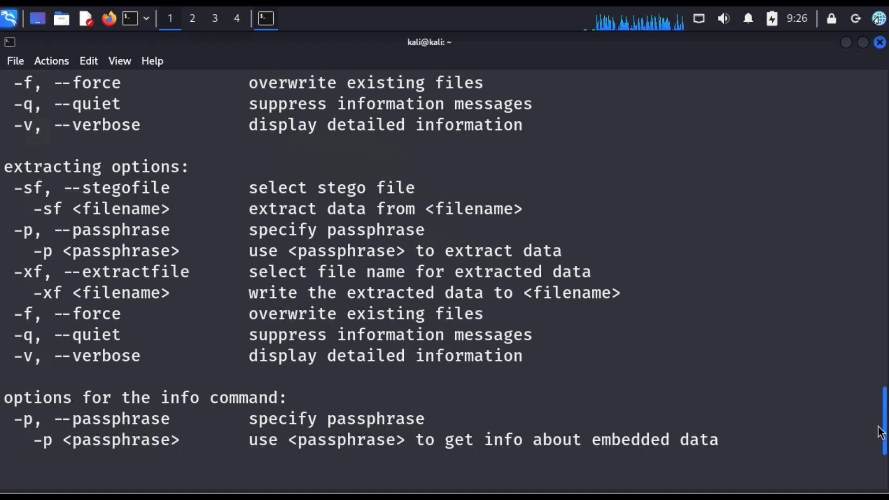
mouse_move(244, 344)
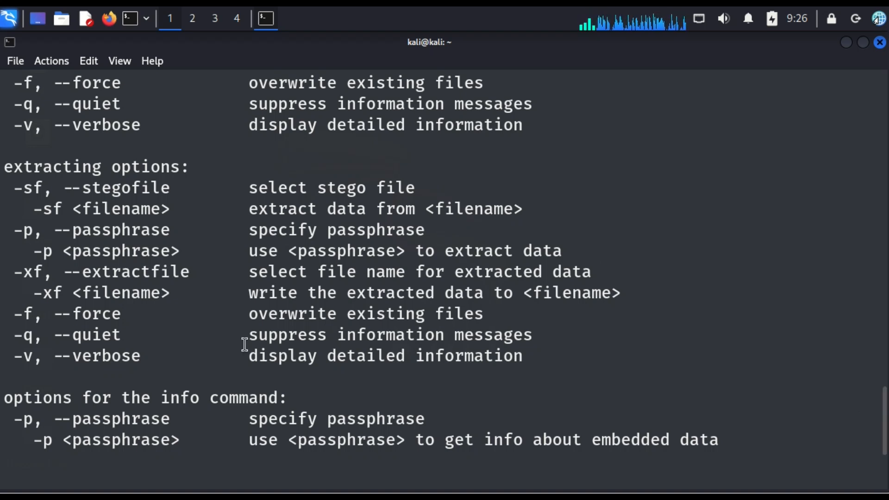
mouse_move(161, 195)
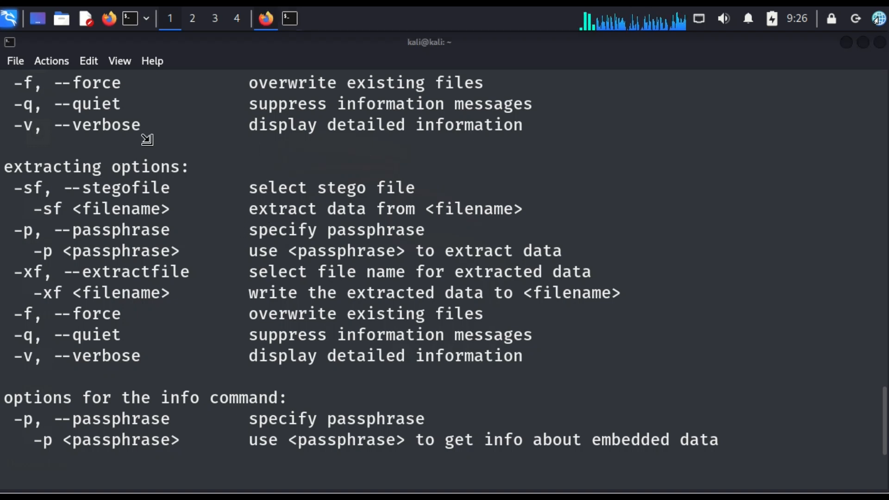
Search Google for 'picture' in Firefox and switch to the Images results
click(265, 18)
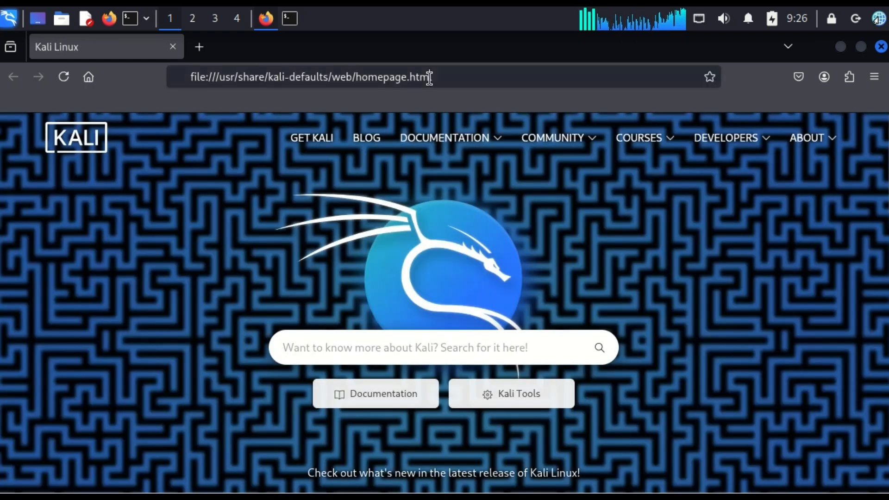
click(310, 76)
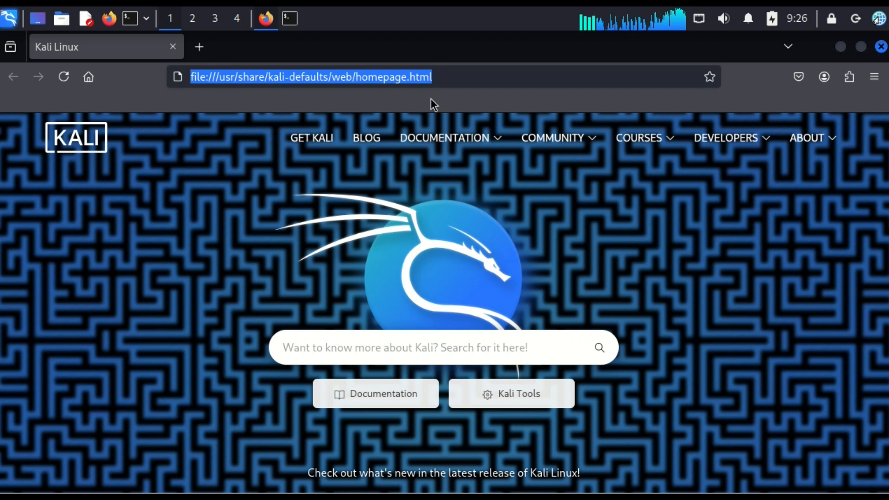
text(picture+)
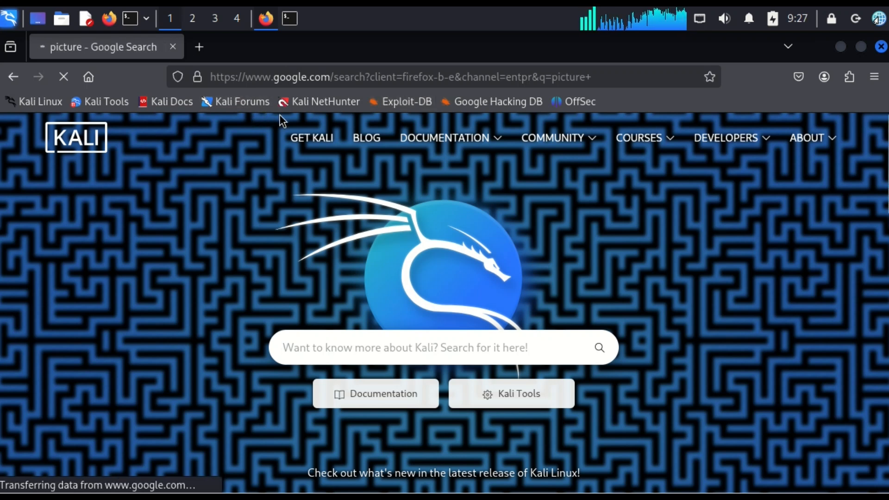
click(241, 101)
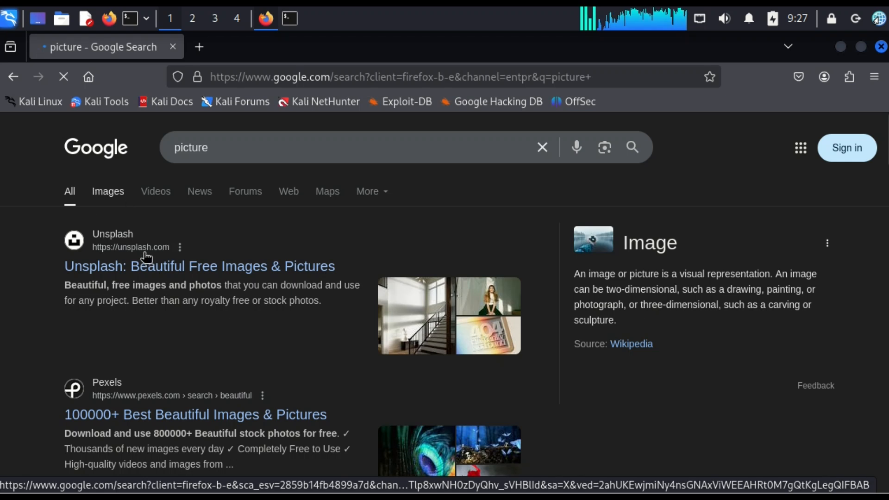
mouse_move(185, 234)
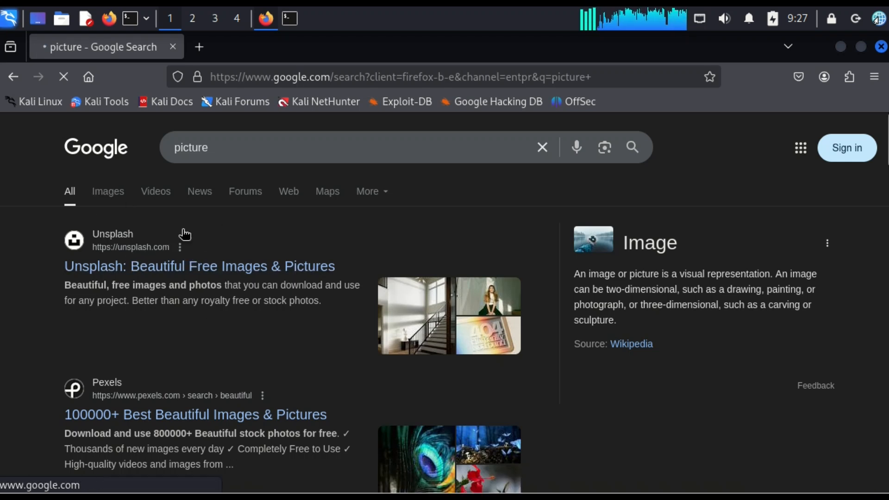
click(108, 191)
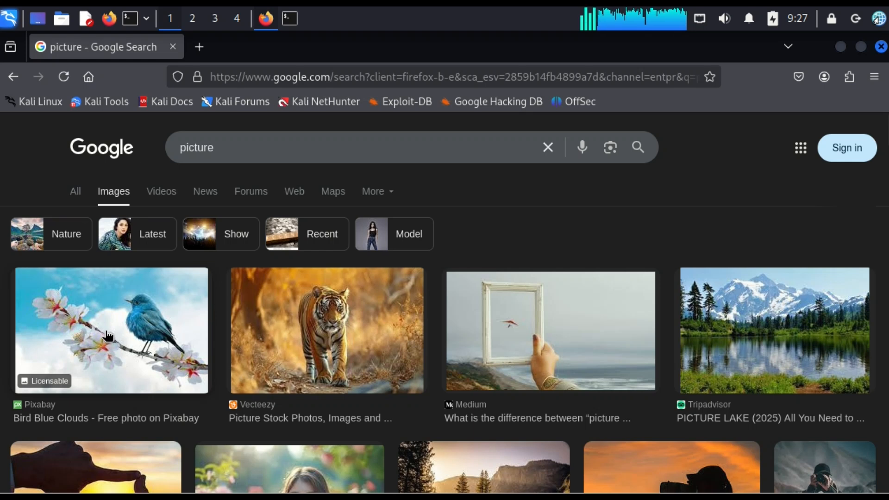
Save the blue bird photo as 'bird' in the Downloads folder
right_click(108, 334)
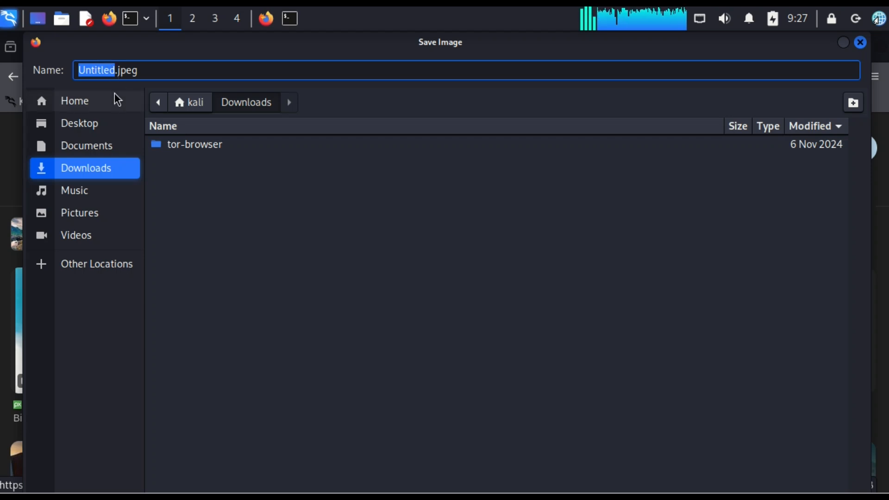
text(bir)
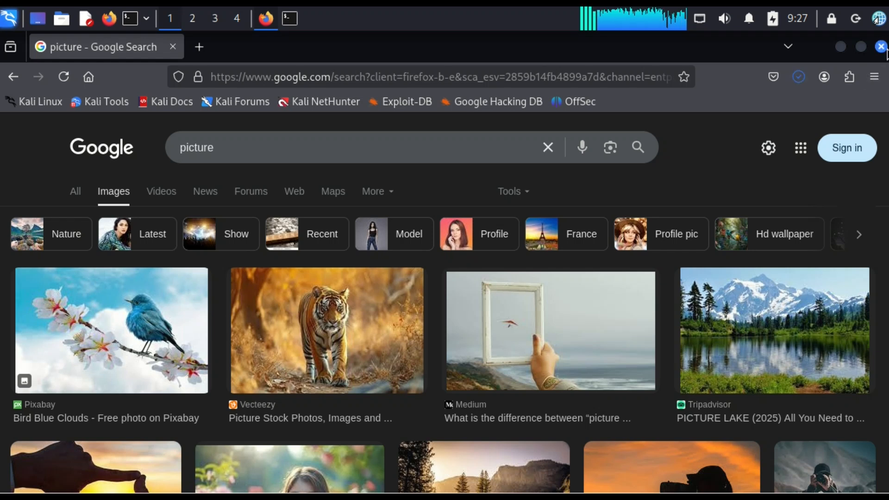
Close the browser and terminal, open Downloads, and select bird.jpeg
click(265, 18)
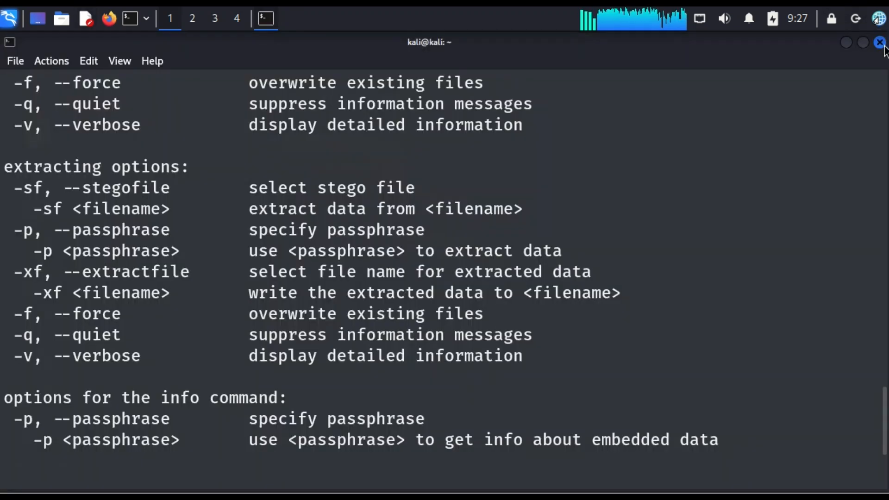
click(878, 42)
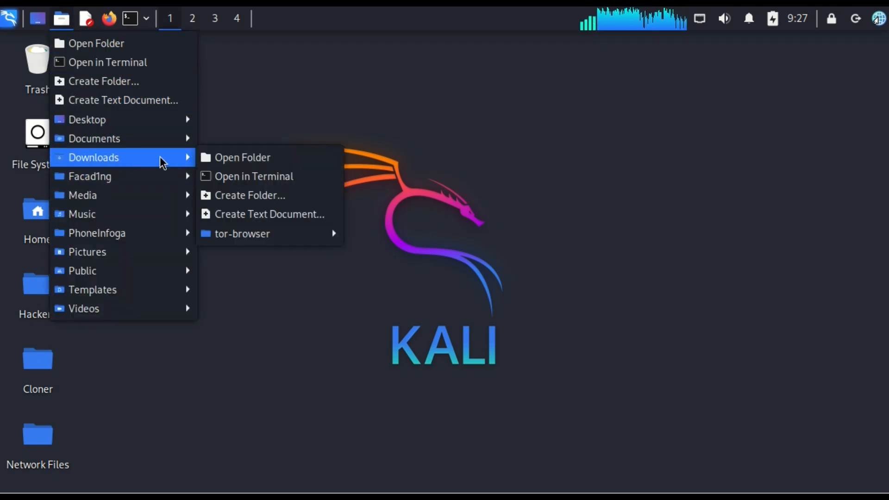
click(243, 157)
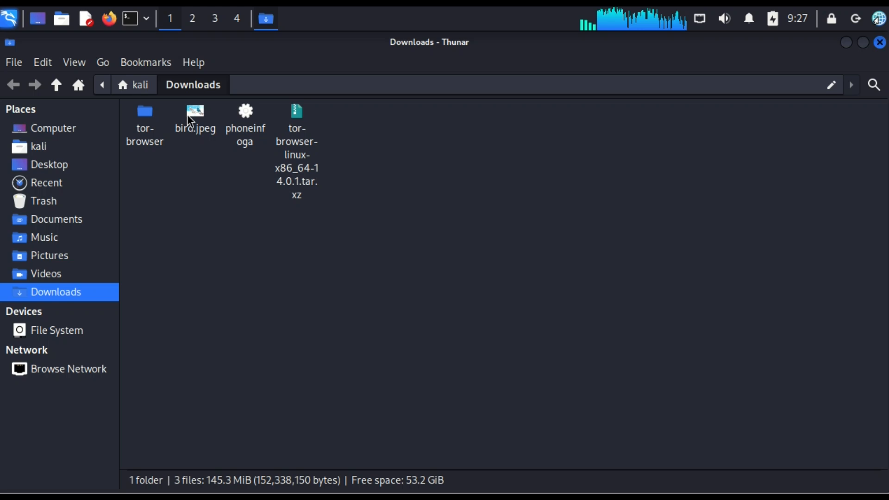
click(194, 119)
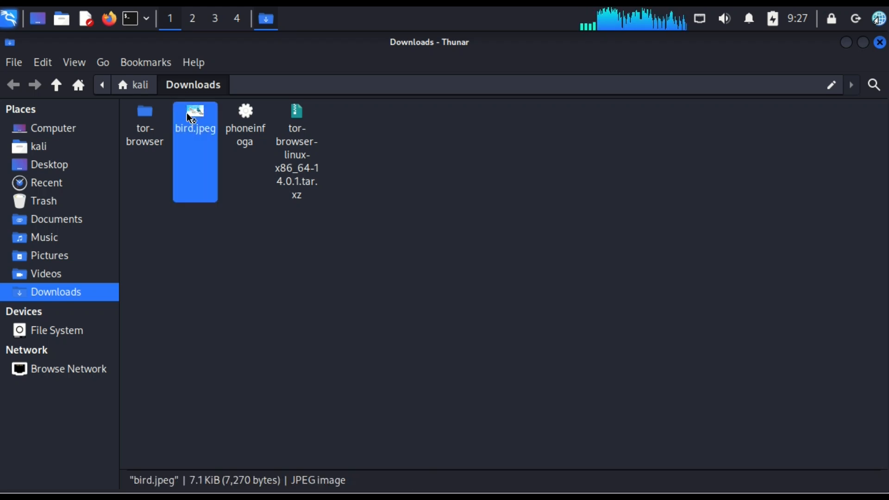
double_click(194, 110)
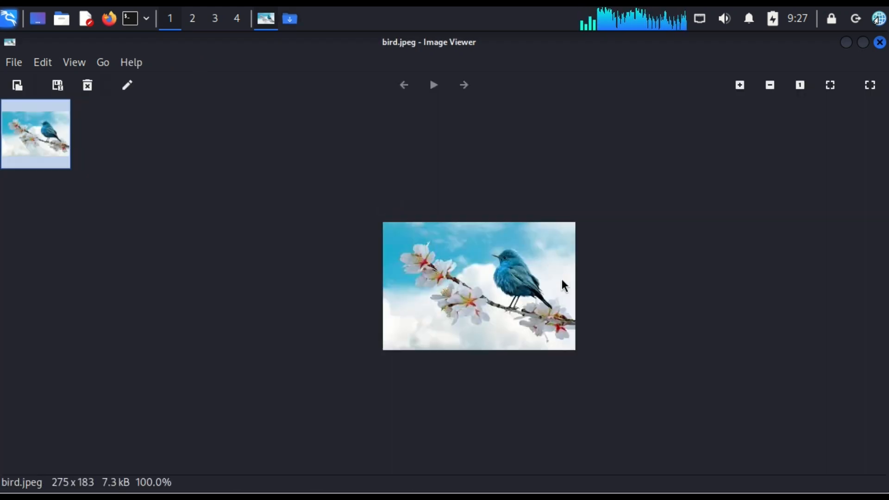
mouse_move(486, 285)
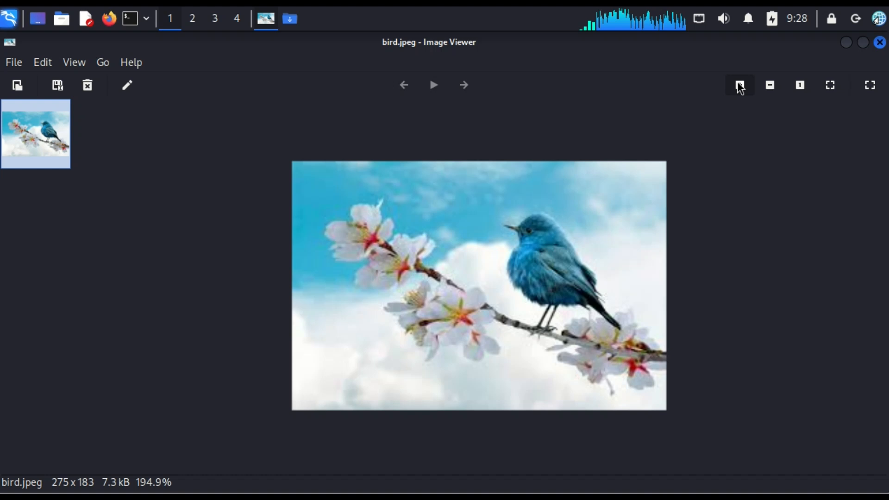
click(769, 85)
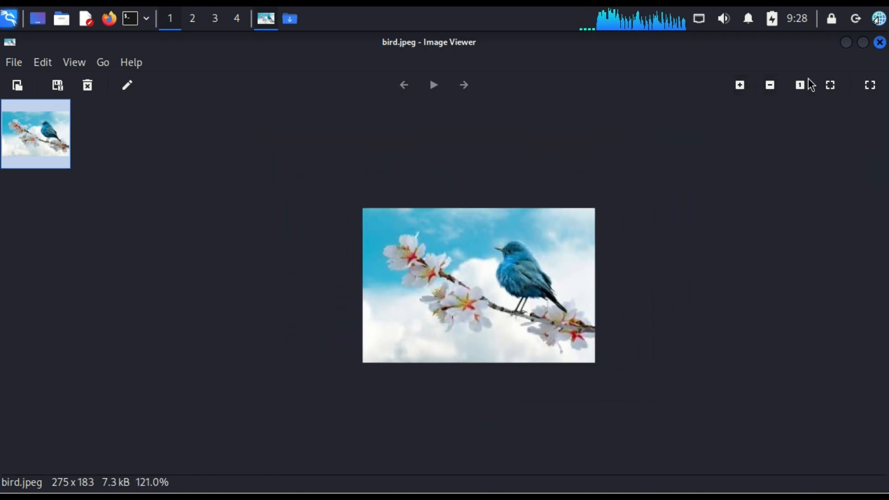
click(265, 18)
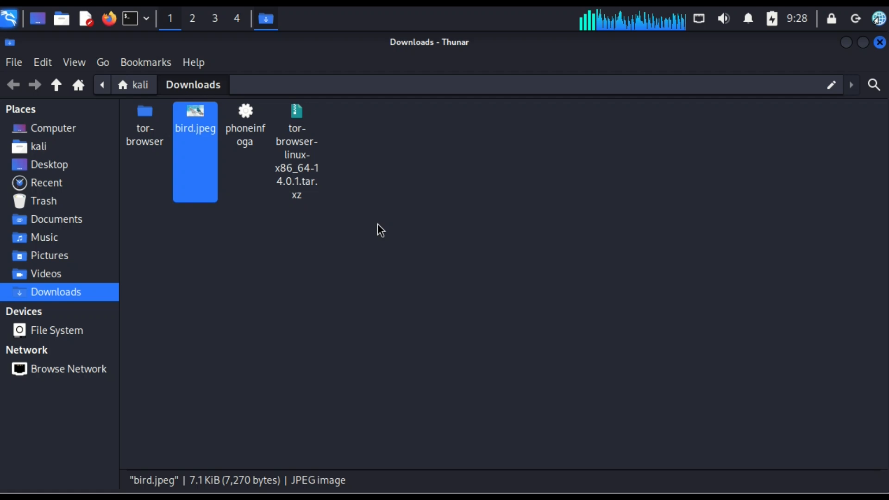
mouse_move(384, 365)
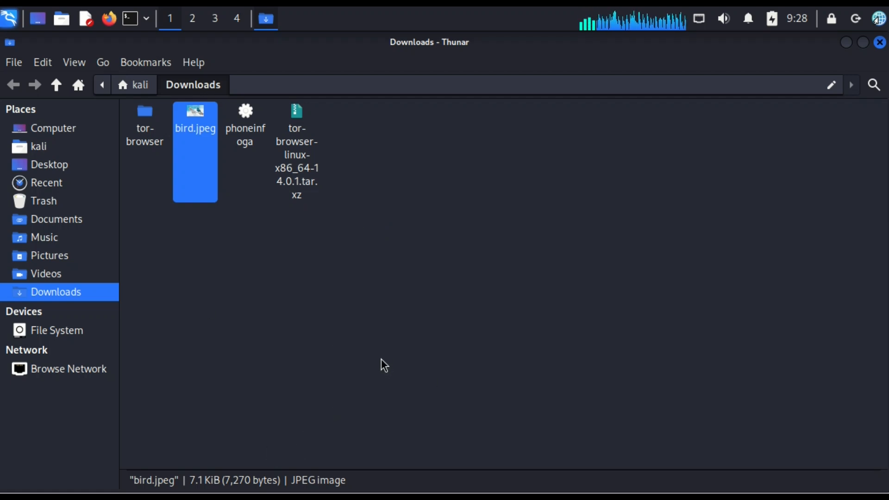
mouse_move(210, 119)
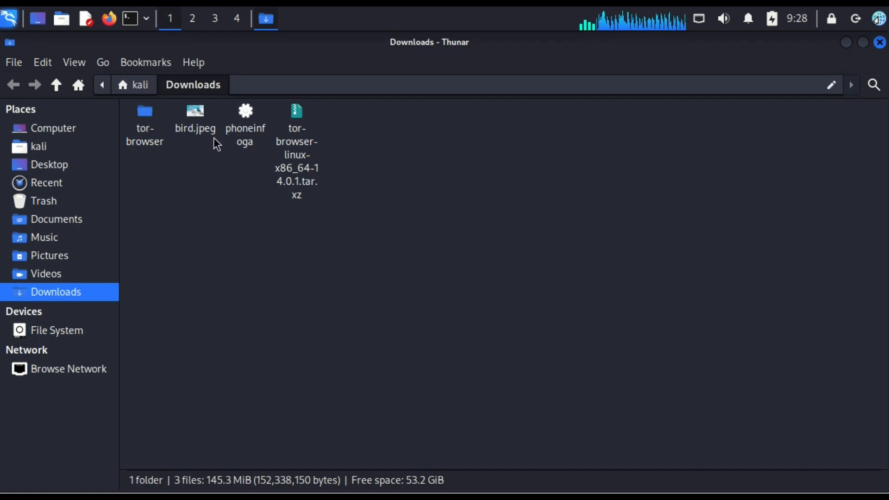
mouse_move(206, 121)
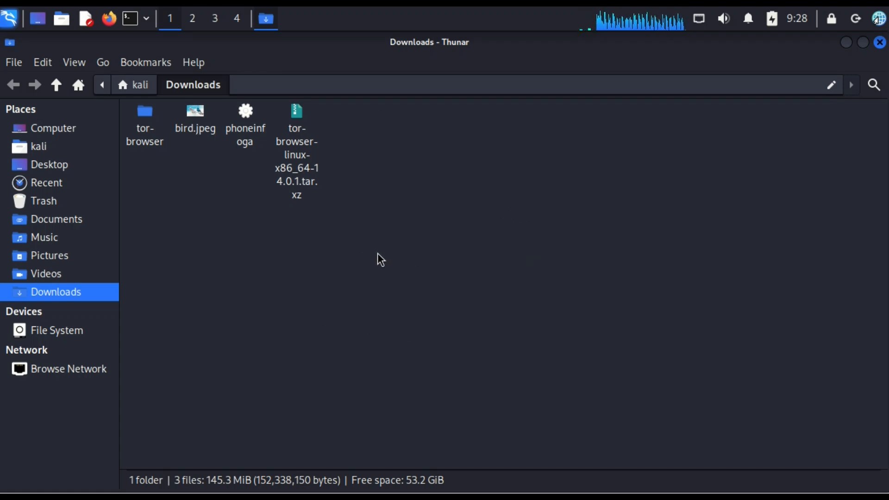
mouse_move(523, 253)
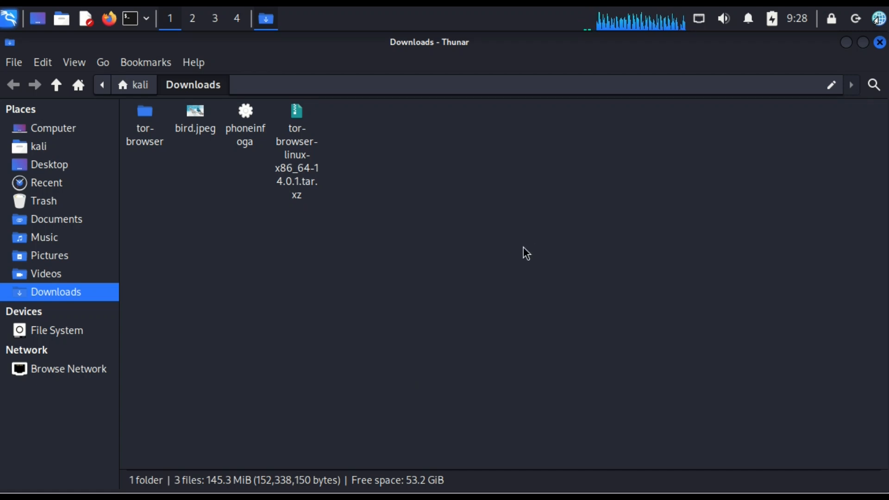
Open a terminal in Downloads and create an empty trial.txt with touch
right_click(522, 250)
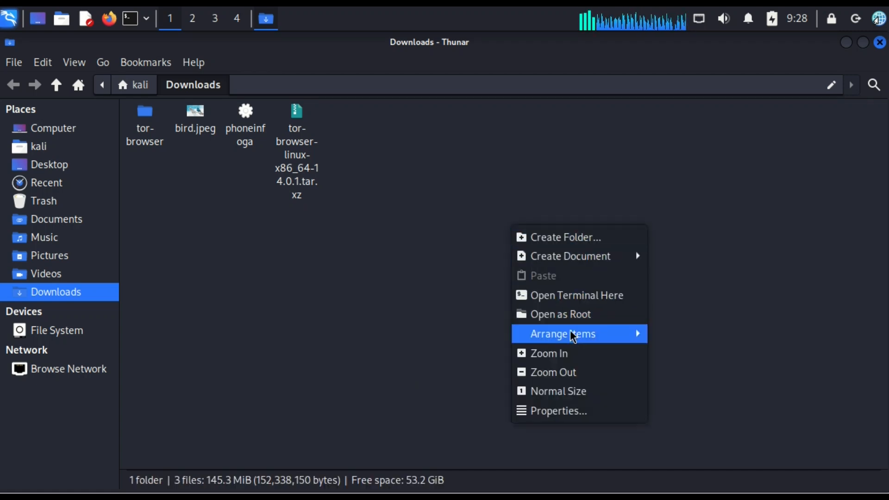
click(578, 308)
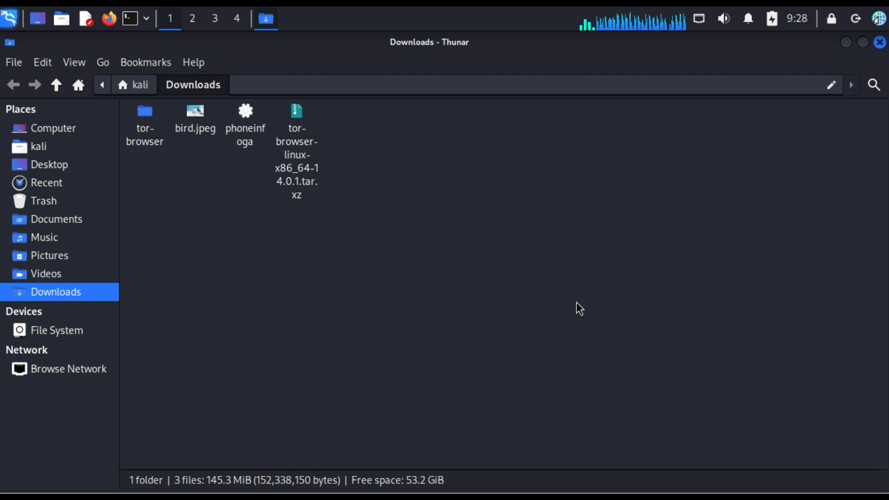
click(265, 18)
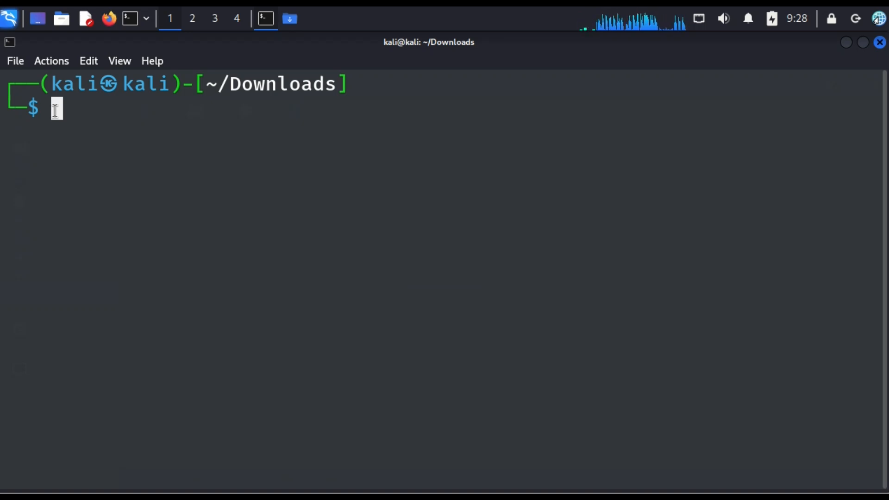
text(touch trick.txt)
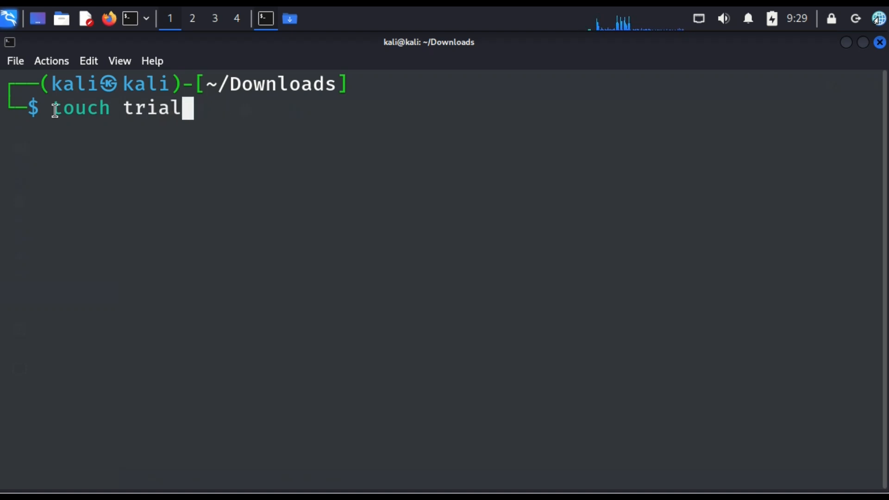
text(.txt)
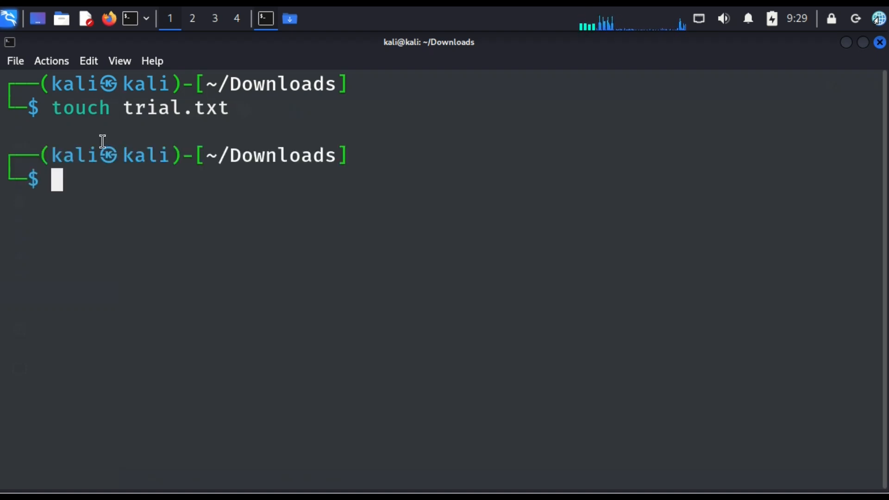
double_click(152, 108)
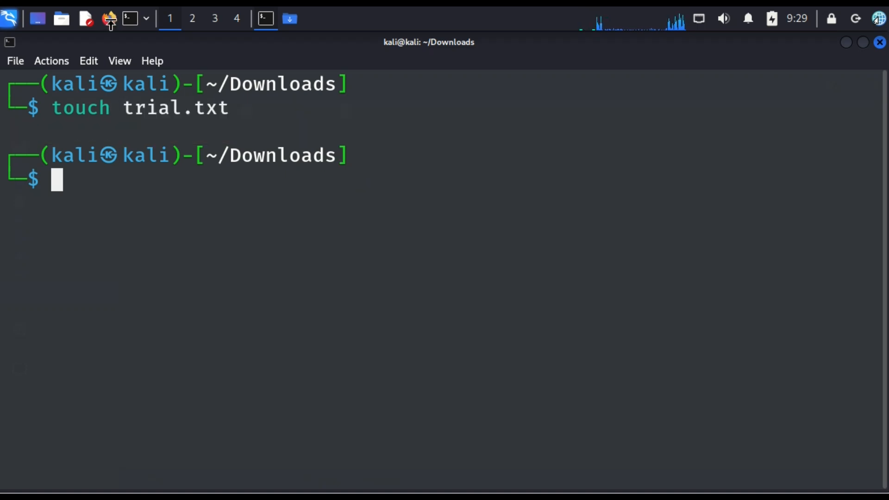
click(289, 18)
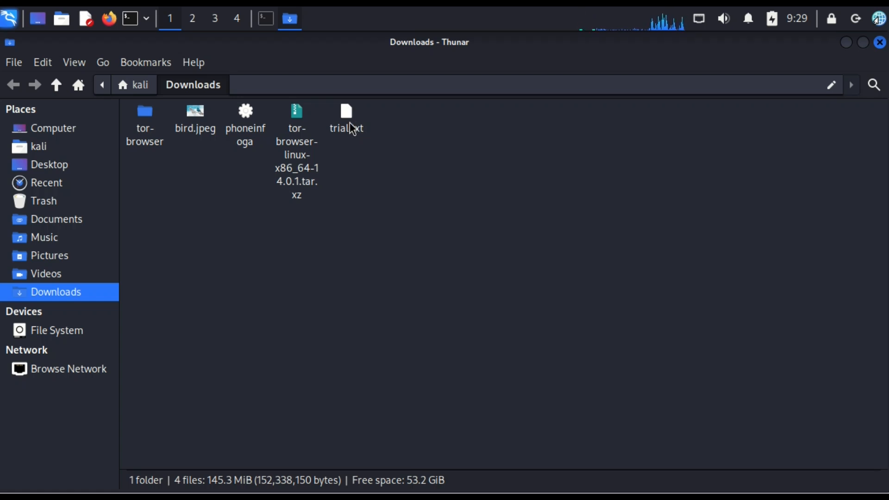
Write 'This is just a trial something' into trial.txt in Mousepad, save, and close
double_click(345, 119)
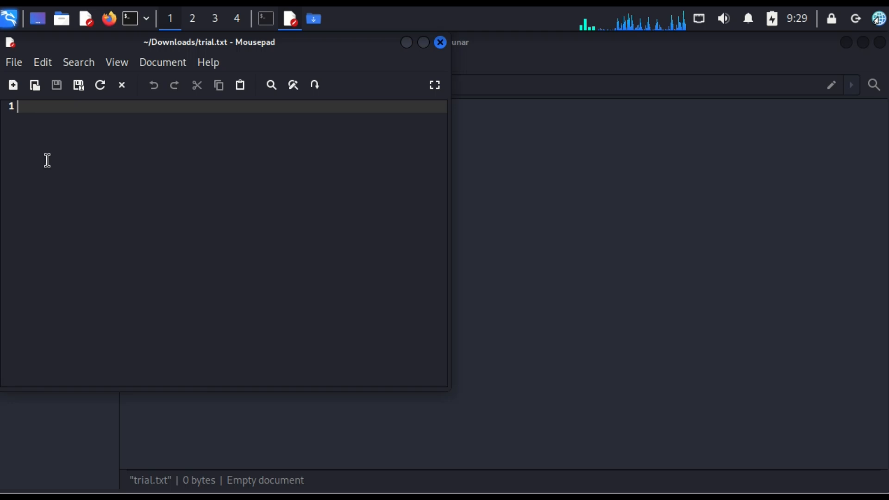
text(This)
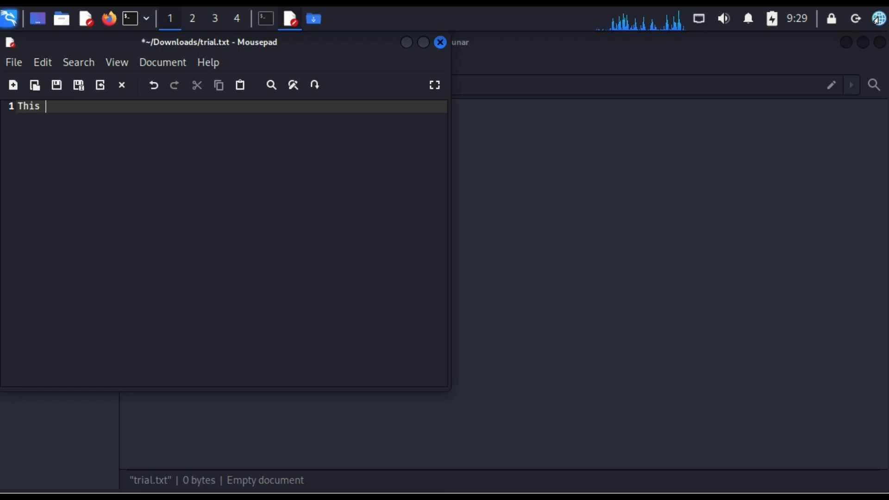
text(is just a)
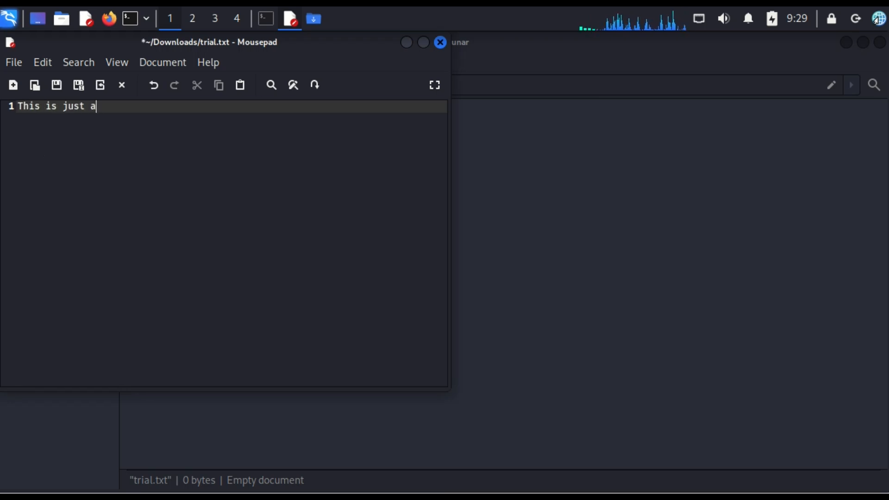
text(truia;l)
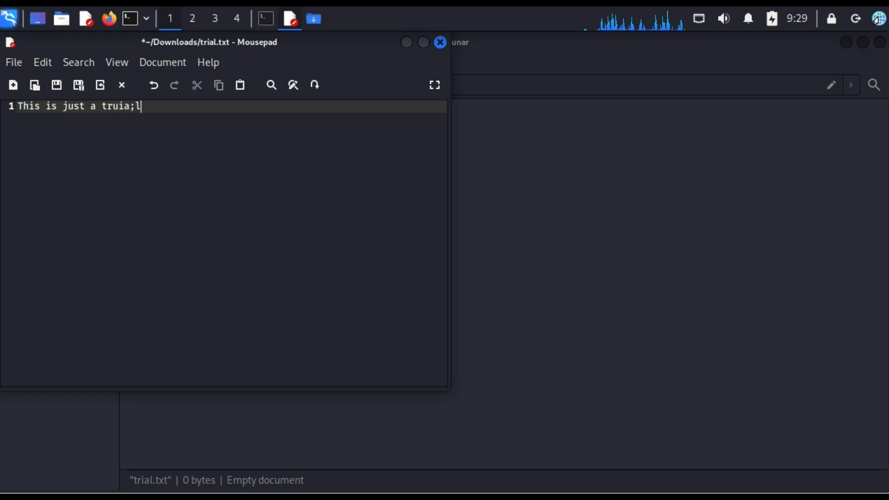
text(trial)
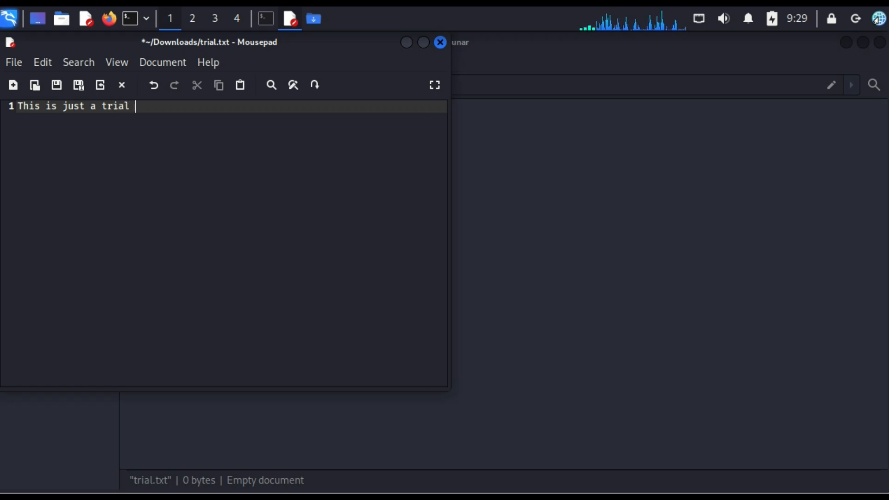
text(somethin)
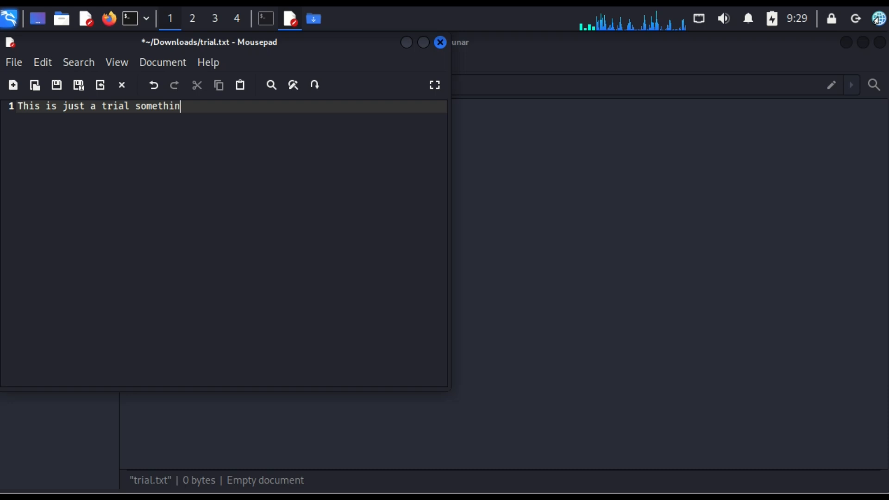
text(g)
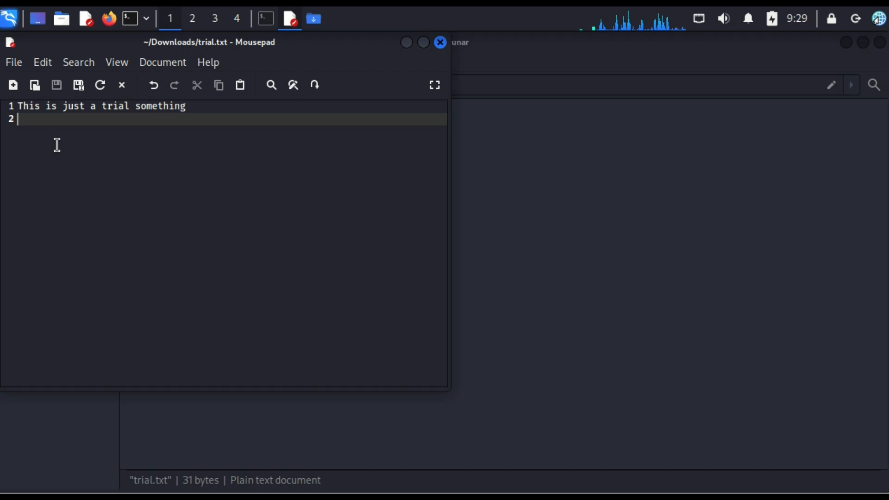
mouse_move(377, 107)
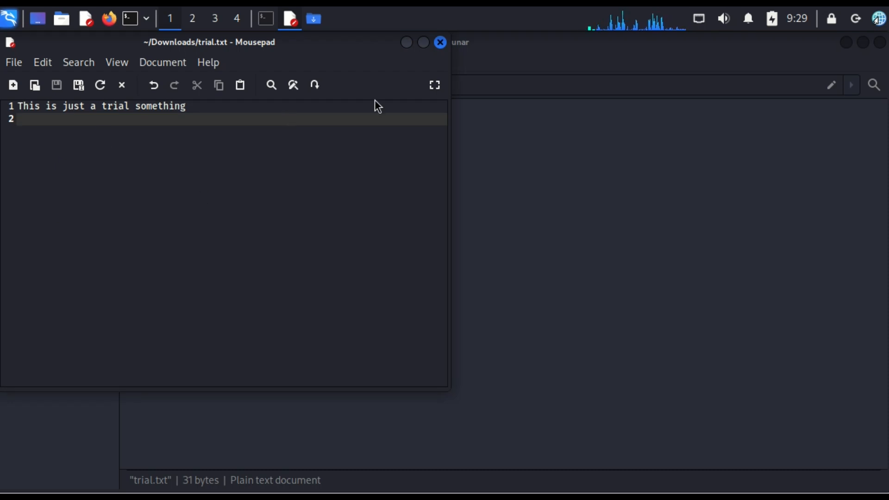
click(440, 42)
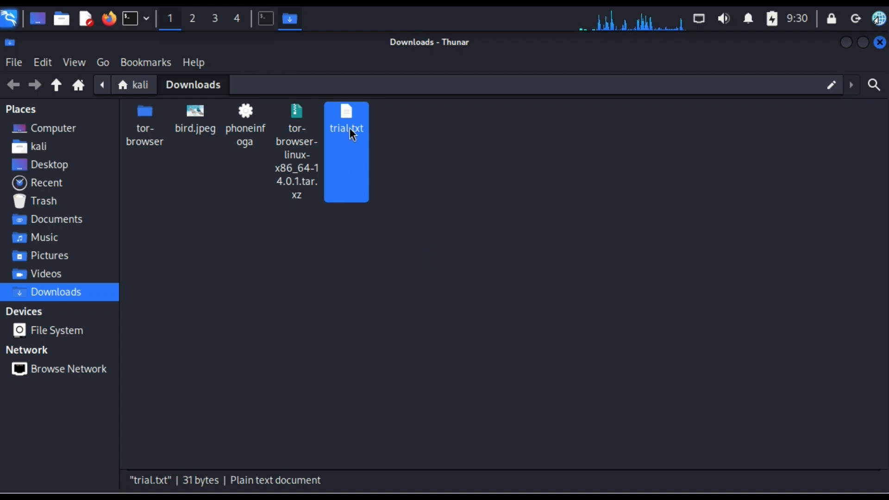
mouse_move(350, 159)
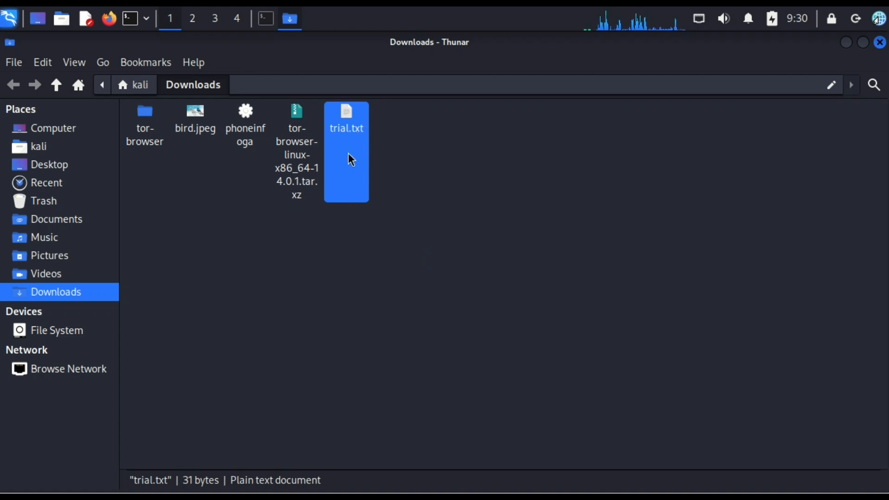
mouse_move(350, 140)
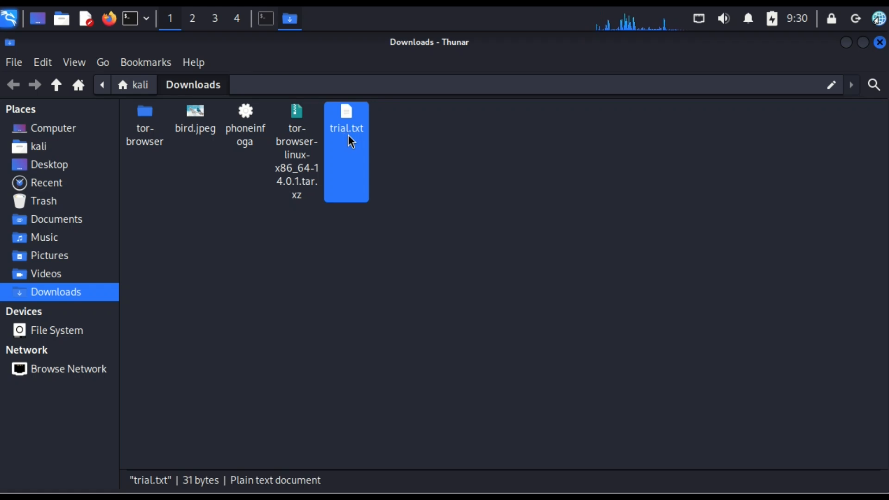
mouse_move(349, 154)
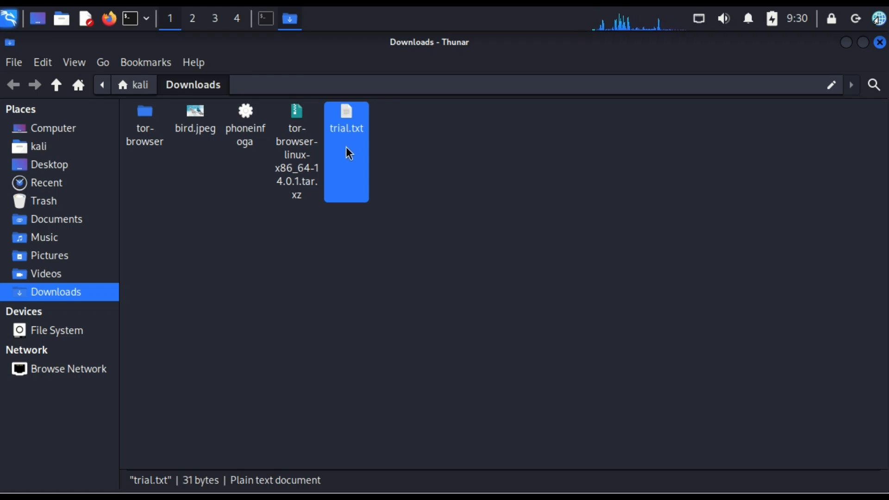
mouse_move(352, 157)
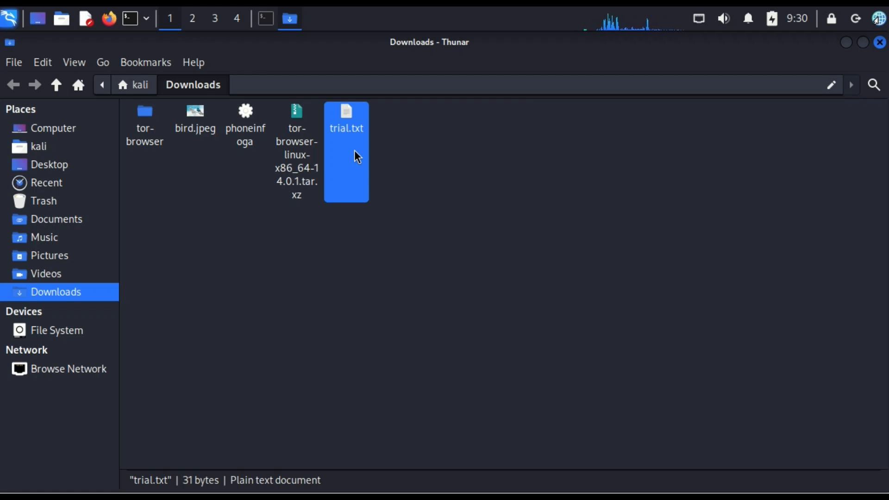
mouse_move(360, 157)
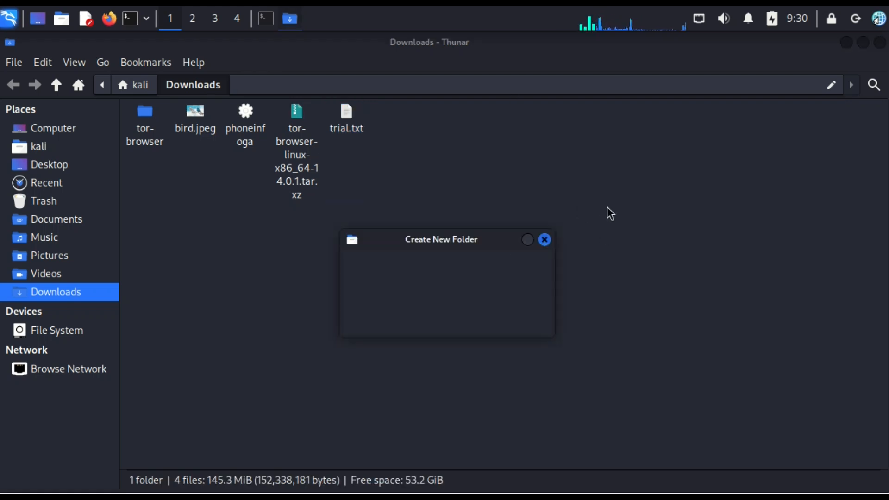
Close the Create New Folder prompt and bring the Downloads terminal forward
click(543, 240)
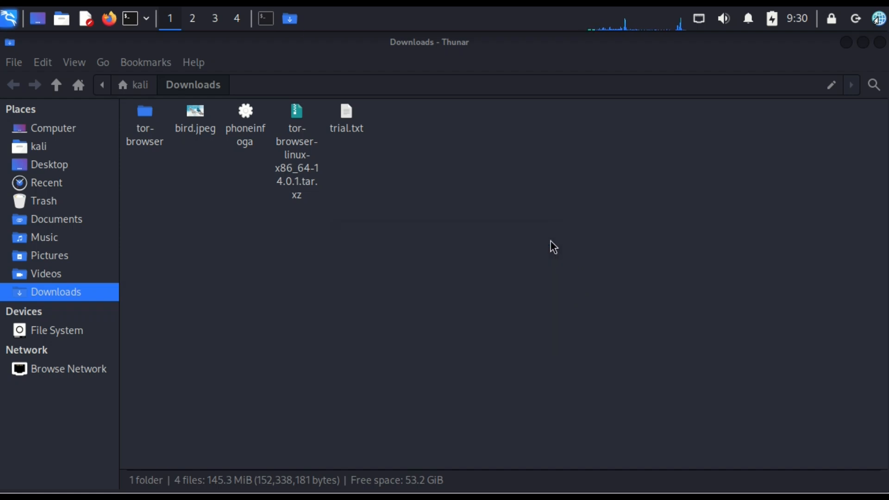
click(265, 18)
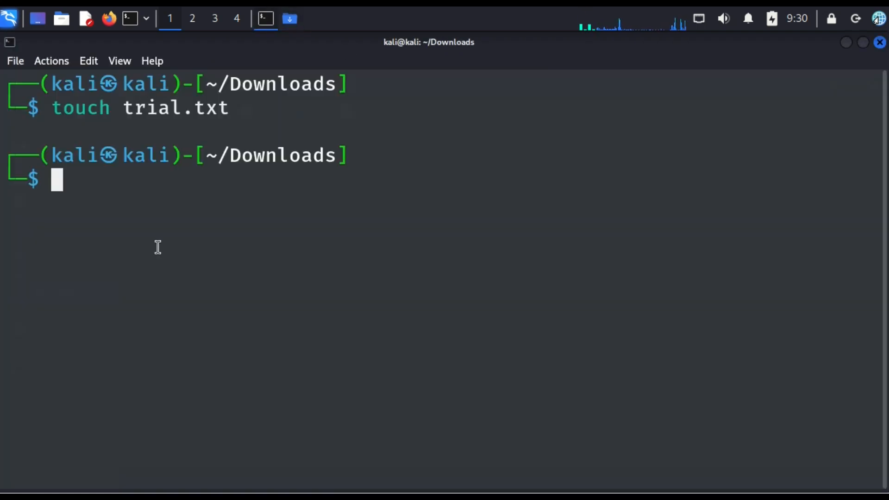
mouse_move(53, 305)
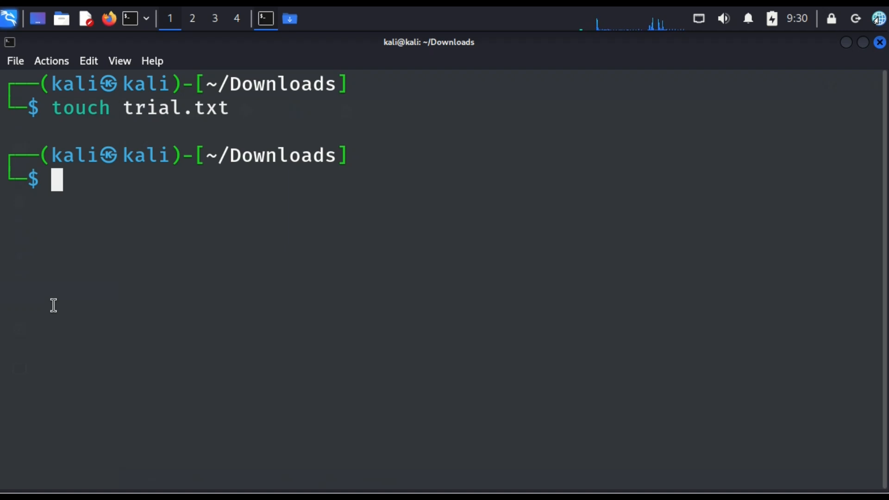
Type a steghide embed command with trial.txt as embed file and bird.jpeg as cover
text(steghide --help)
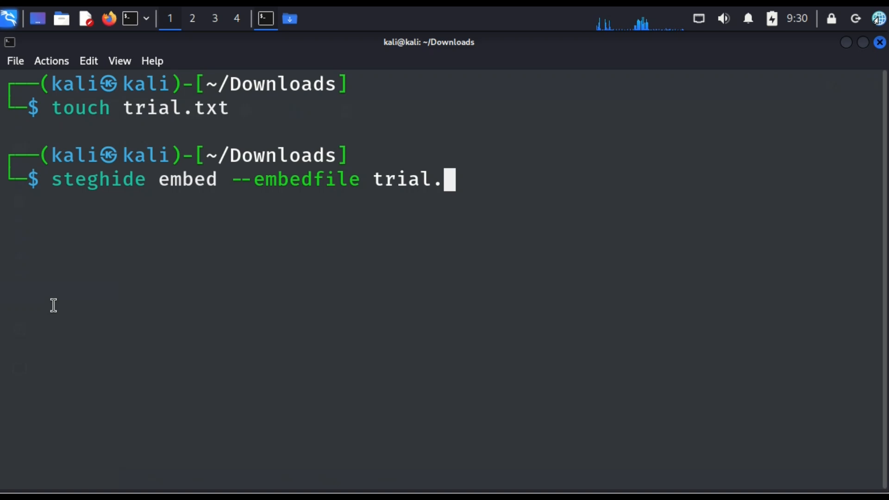
text(txt --)
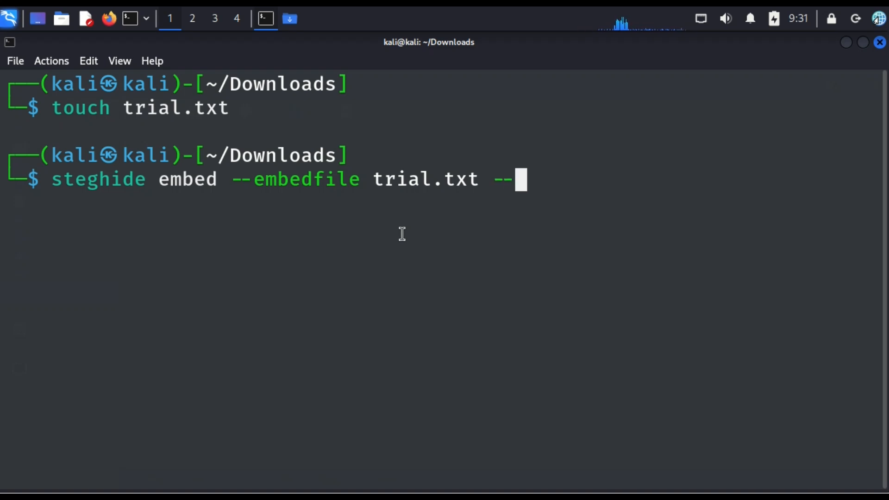
text(cover)
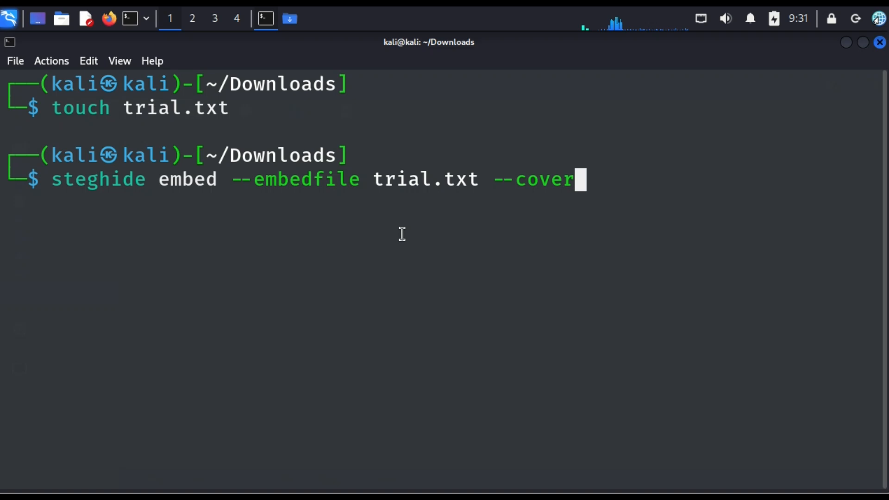
text(file)
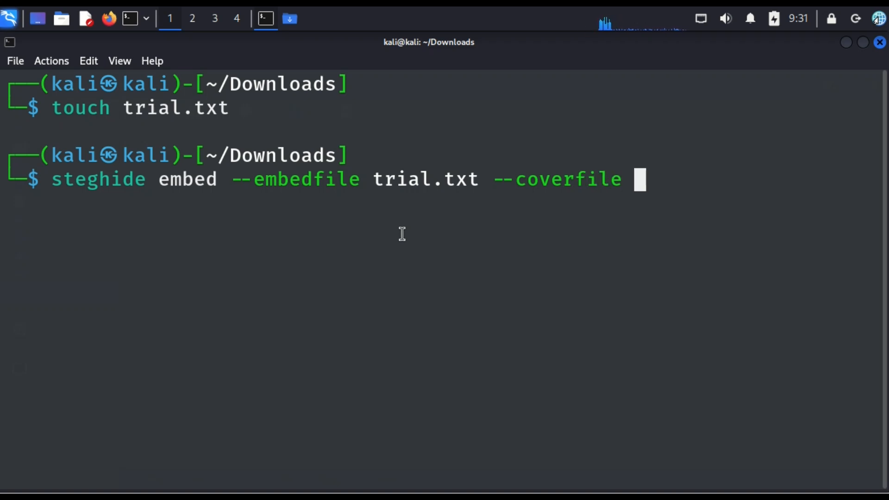
text(bird)
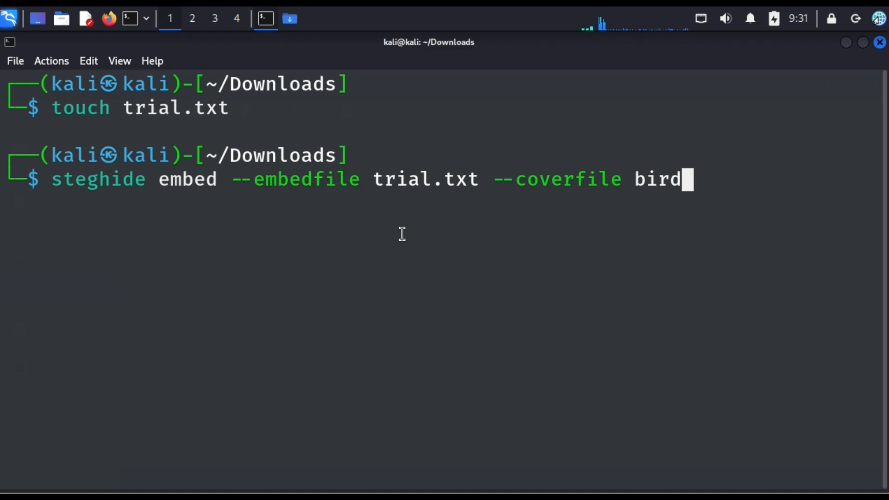
text(.)
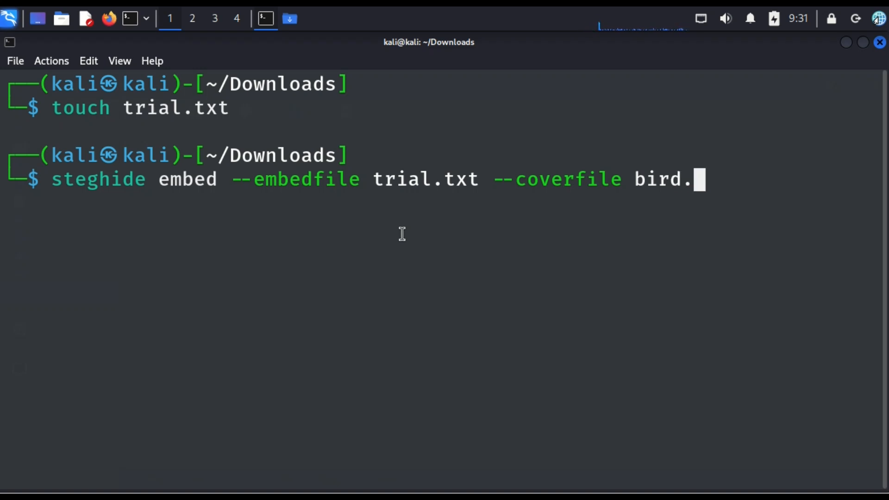
text(jp)
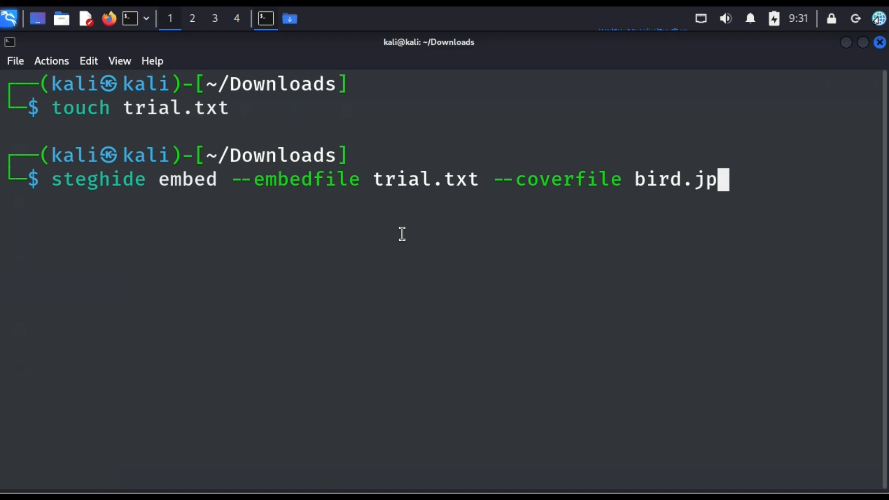
text(eg)
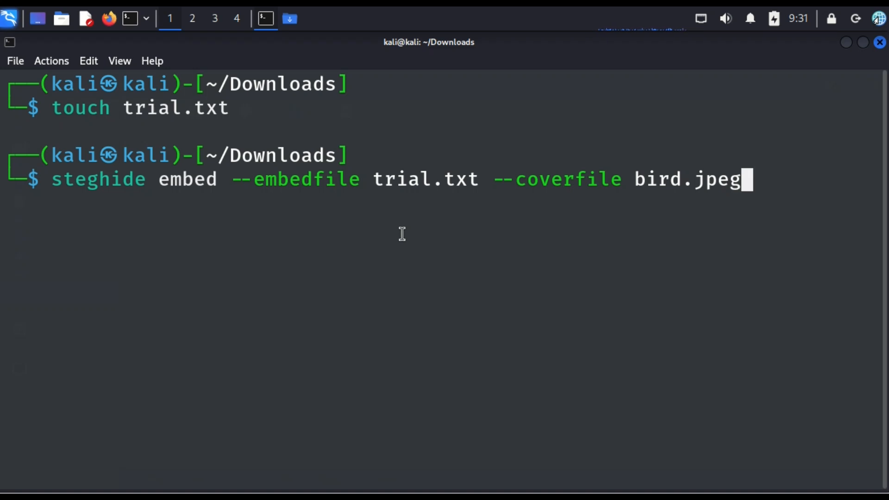
mouse_move(192, 231)
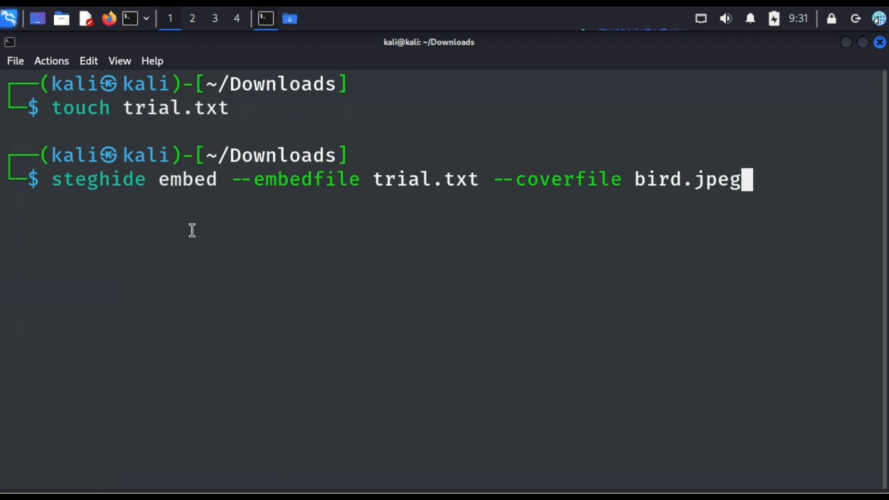
mouse_move(381, 252)
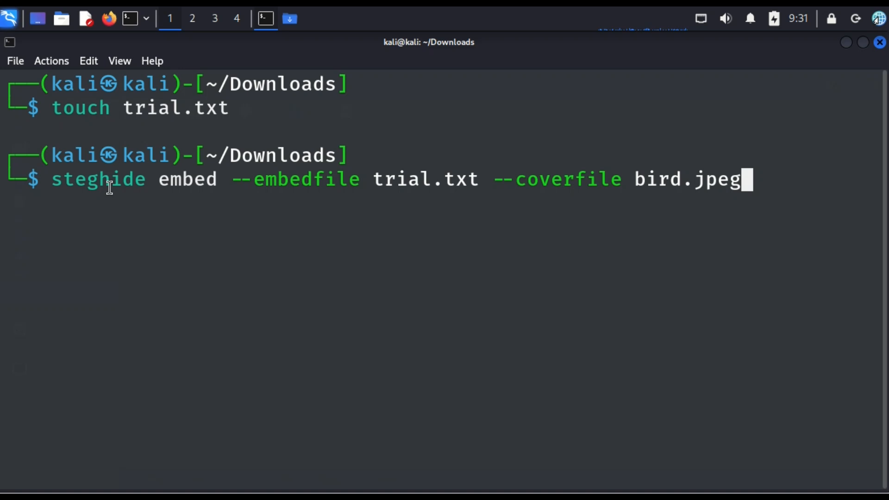
mouse_move(180, 184)
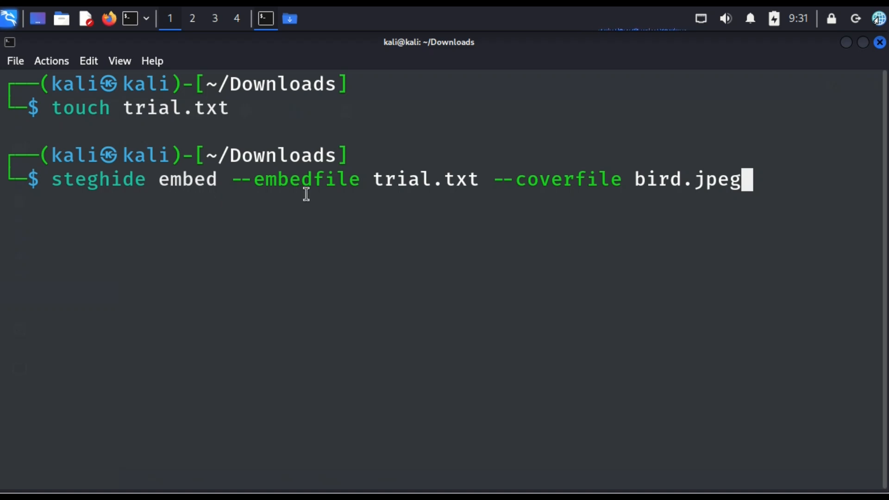
mouse_move(383, 187)
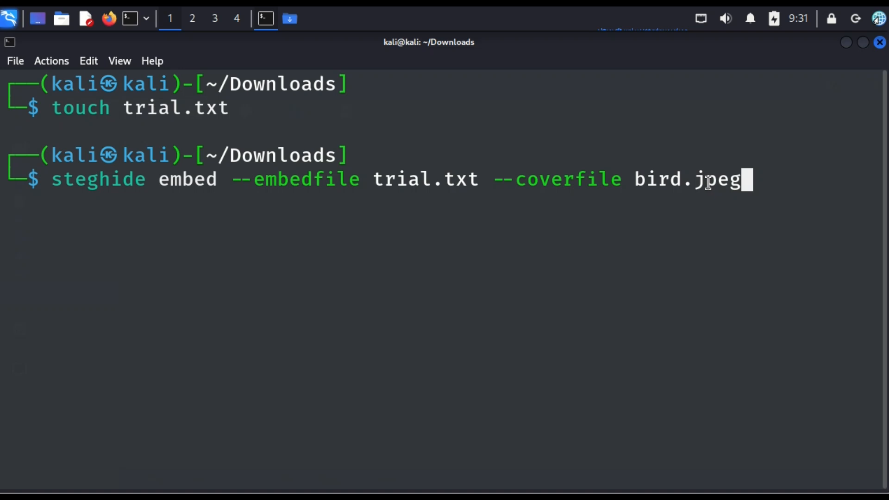
mouse_move(705, 192)
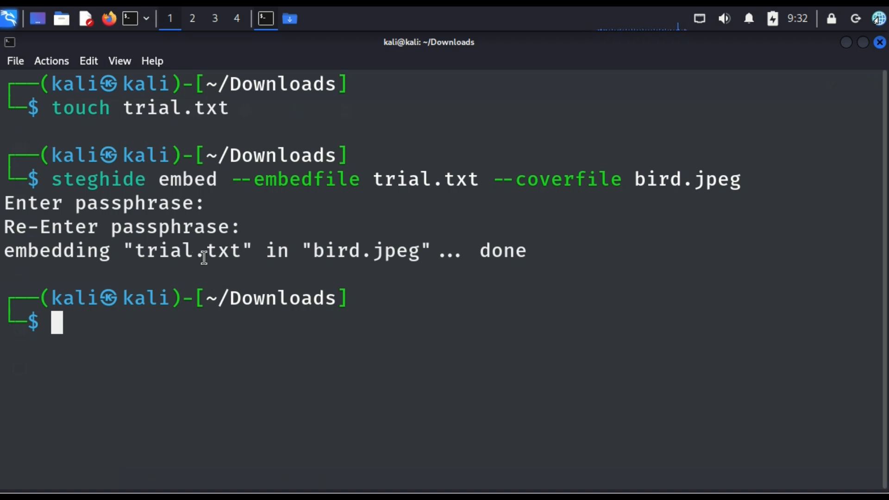
mouse_move(210, 265)
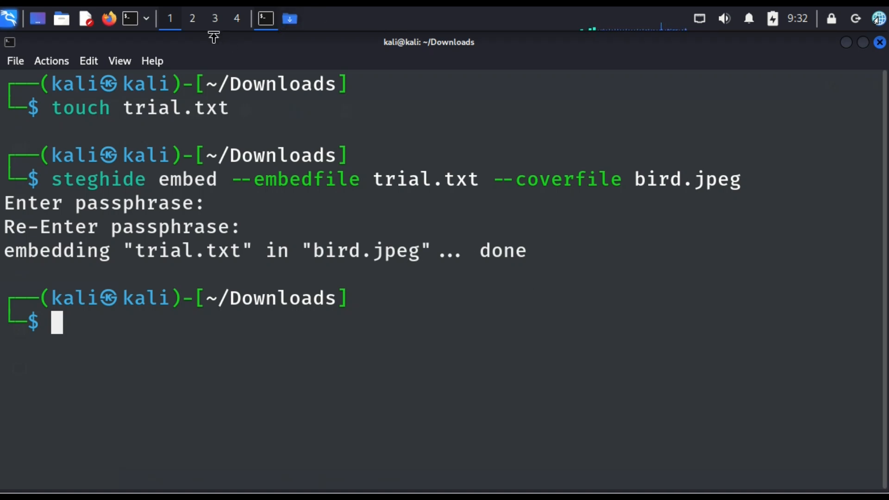
Switch to the Thunar Downloads window and select trial.txt for deletion
click(288, 18)
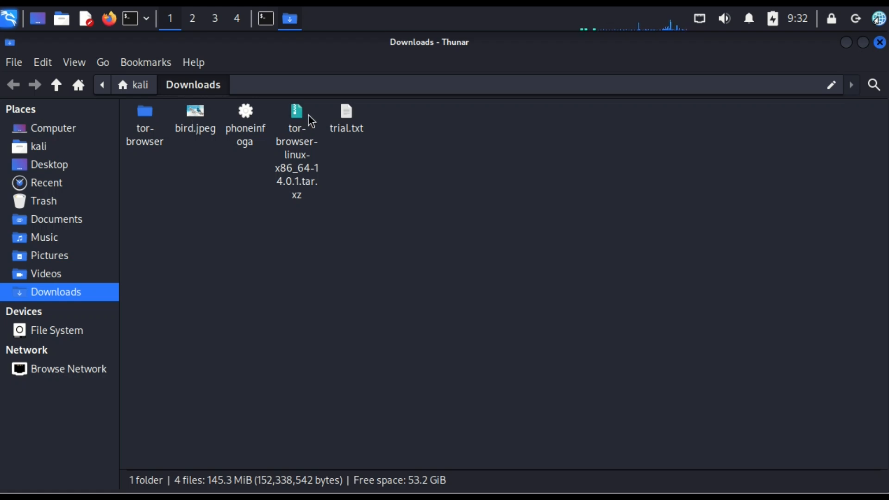
click(346, 119)
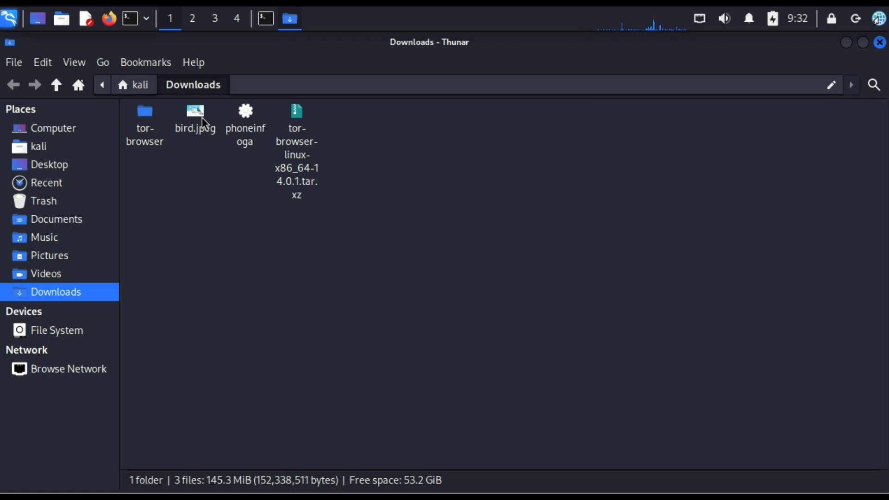
double_click(194, 118)
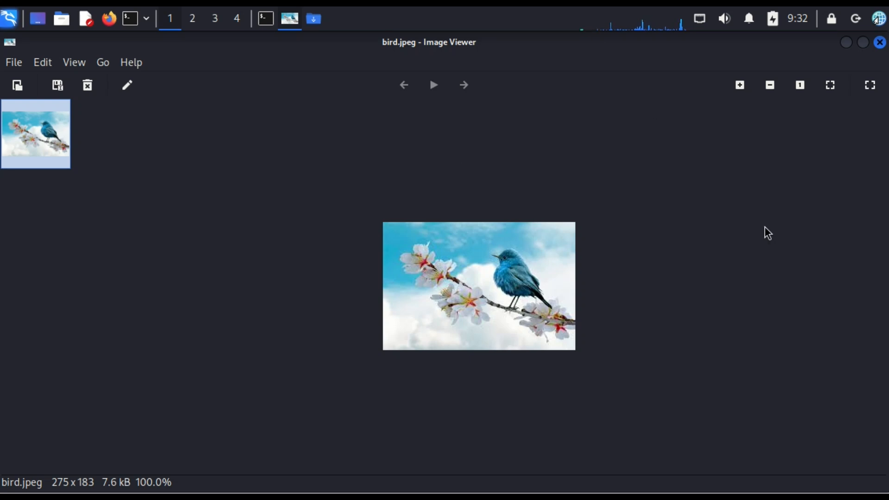
click(739, 85)
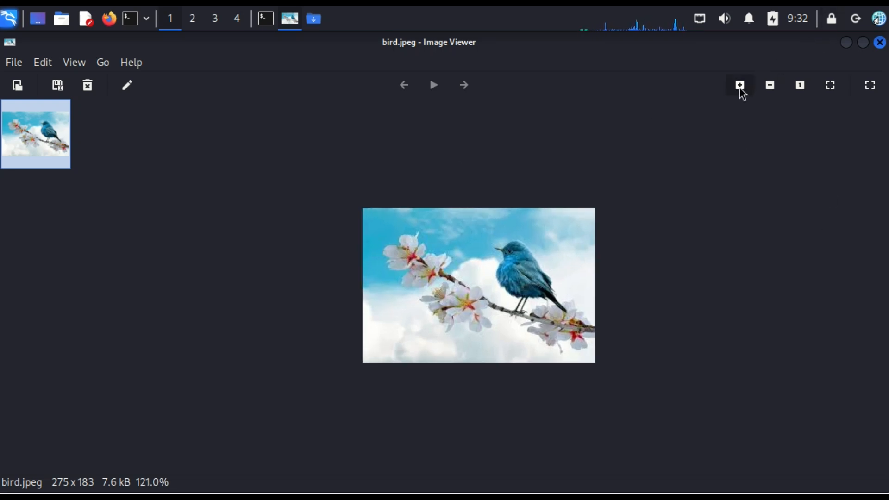
click(739, 85)
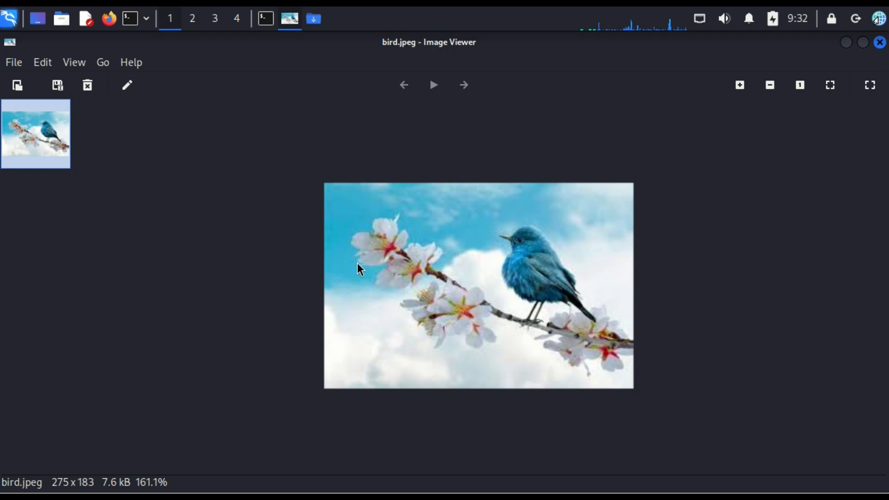
mouse_move(504, 224)
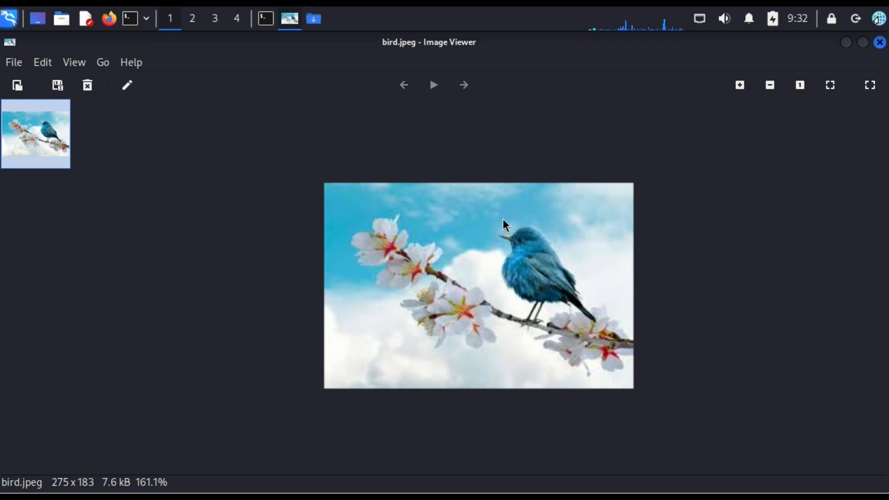
mouse_move(640, 263)
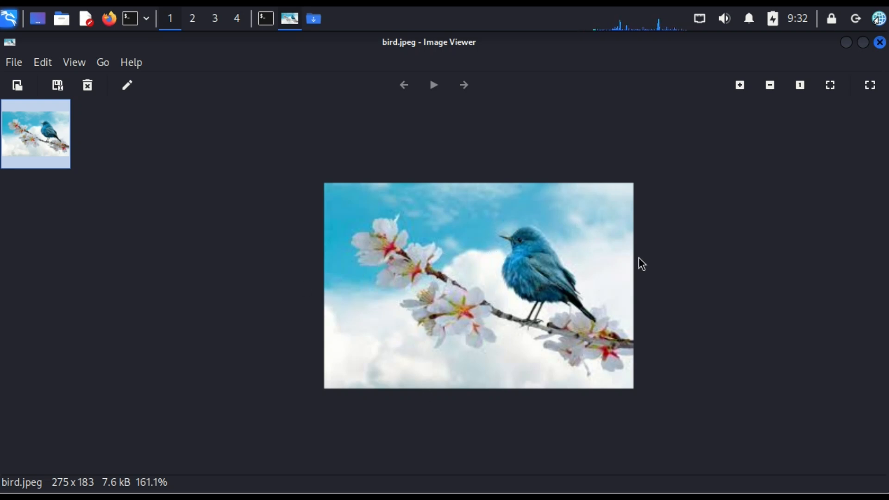
mouse_move(538, 306)
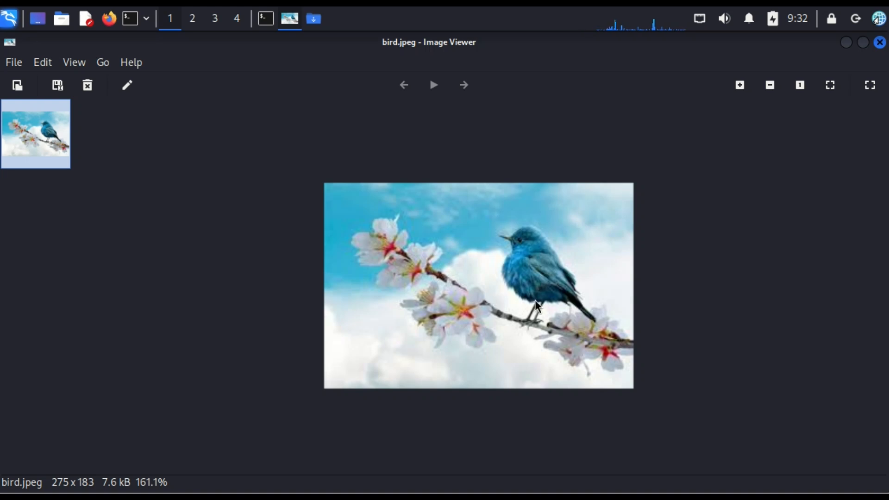
mouse_move(492, 258)
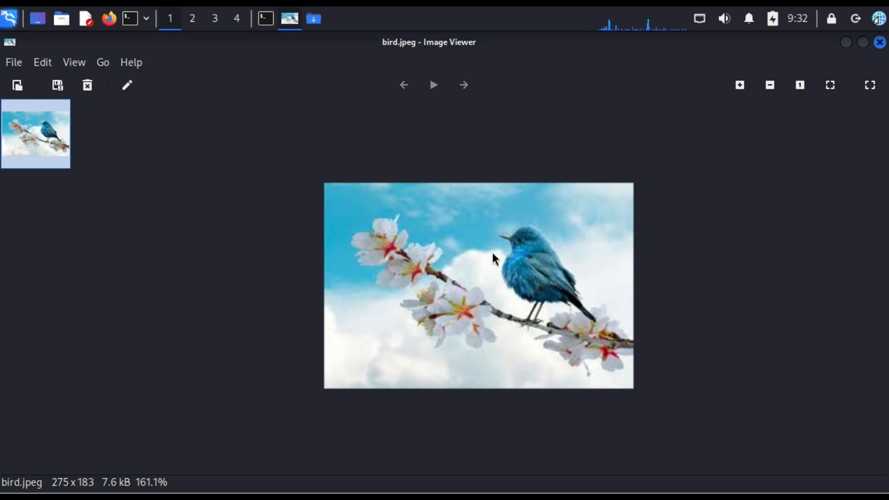
mouse_move(568, 233)
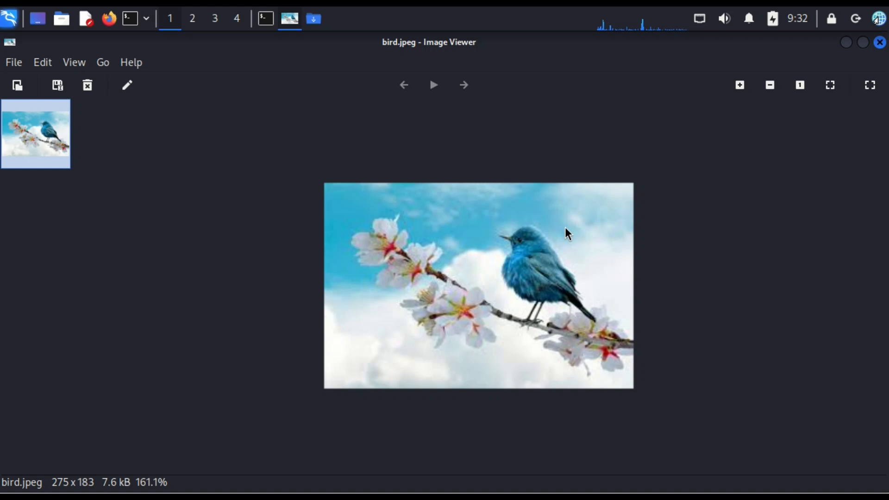
mouse_move(480, 336)
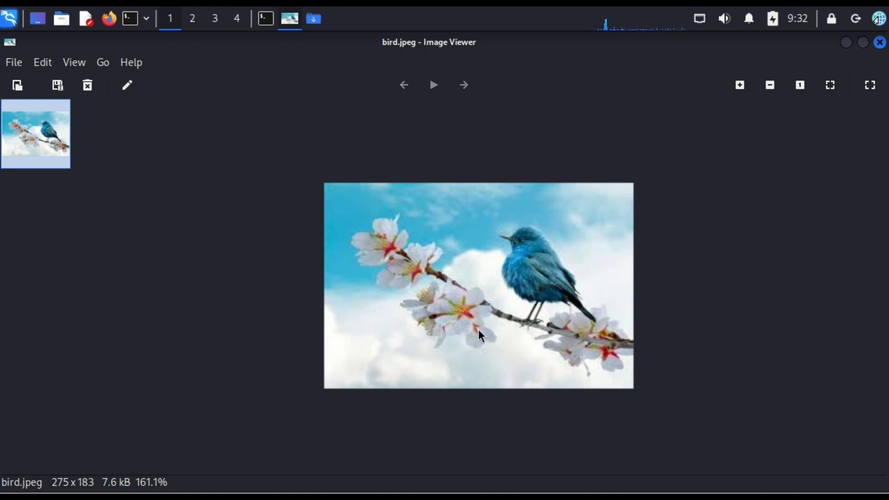
mouse_move(490, 266)
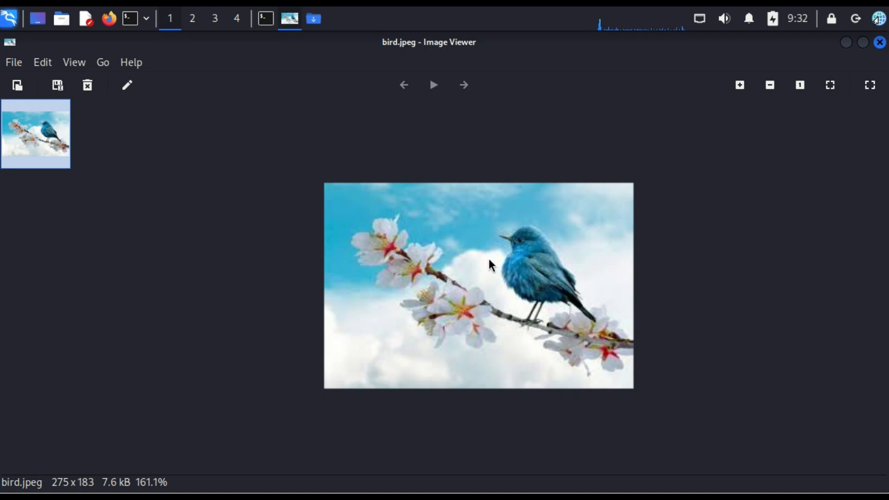
mouse_move(556, 293)
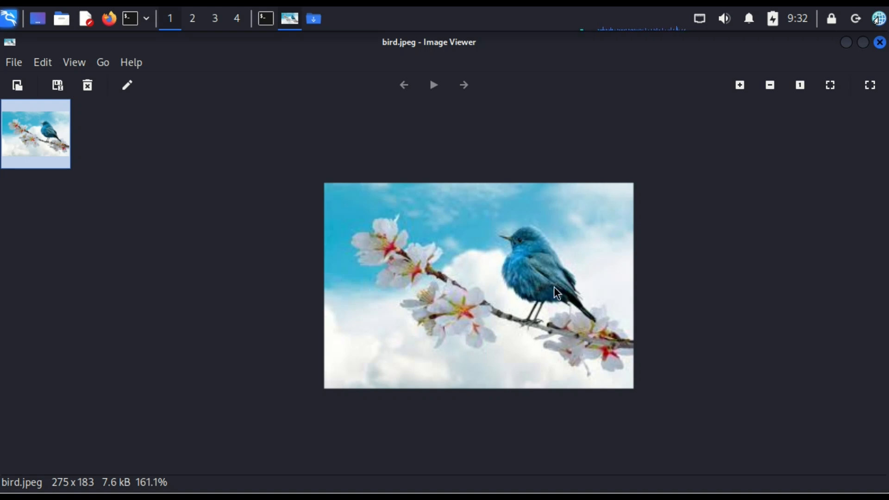
mouse_move(712, 220)
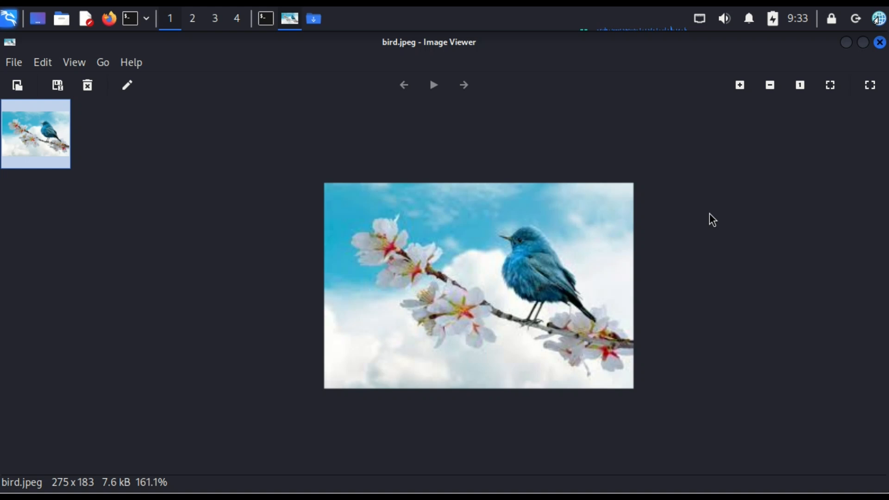
Close the bird.jpeg image viewer to return to the Downloads folder
click(289, 18)
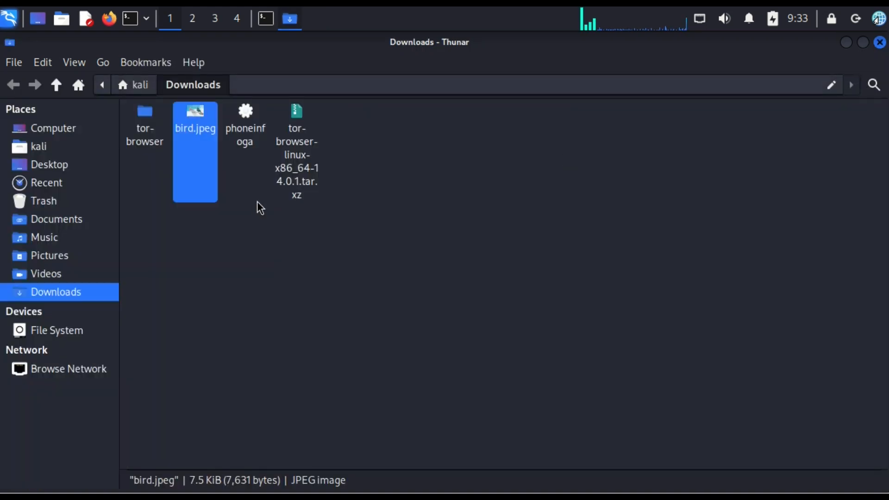
mouse_move(191, 170)
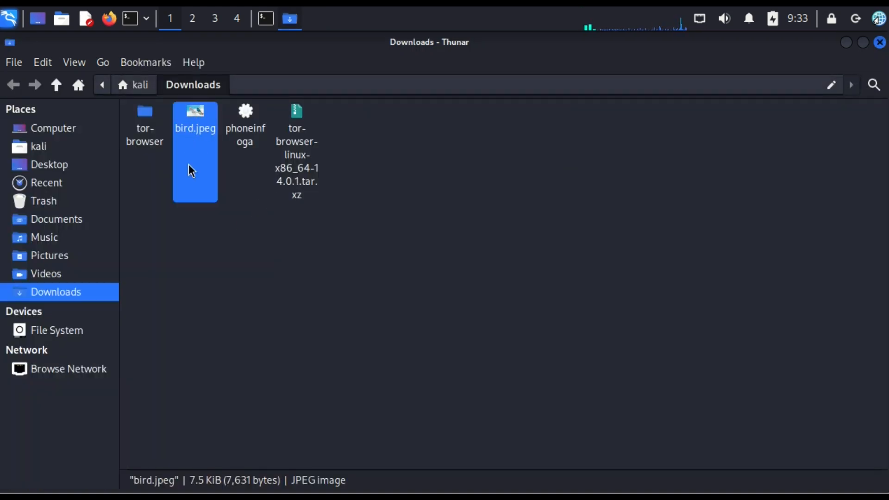
mouse_move(193, 144)
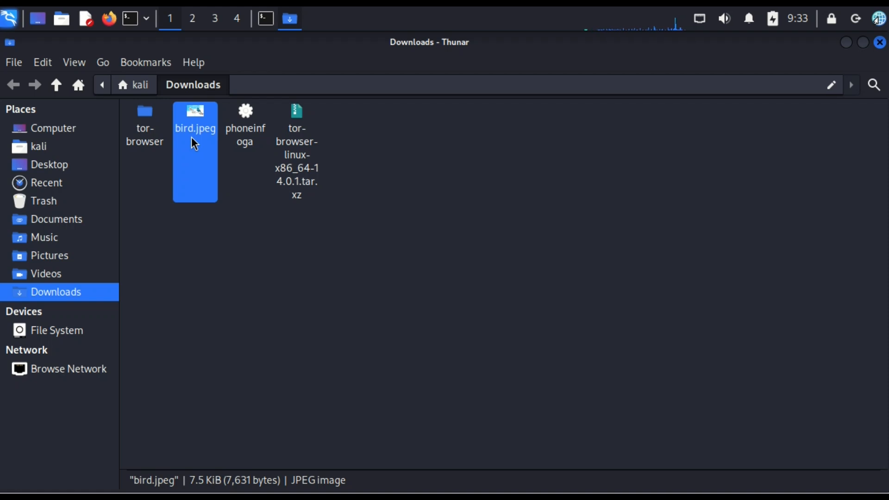
mouse_move(344, 43)
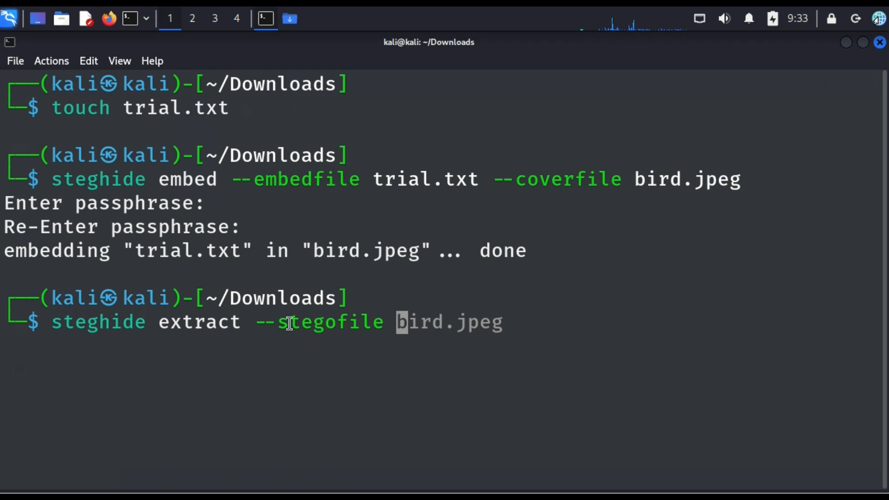
mouse_move(373, 327)
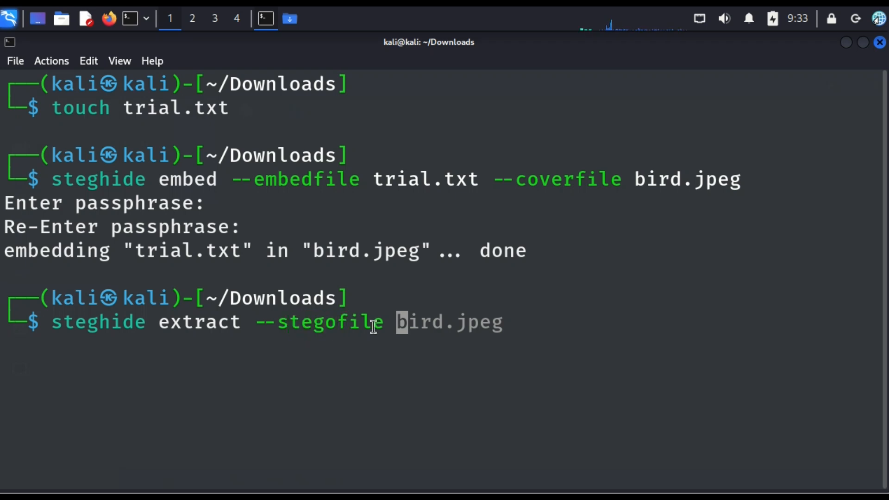
mouse_move(339, 338)
text( bird.jpeg)
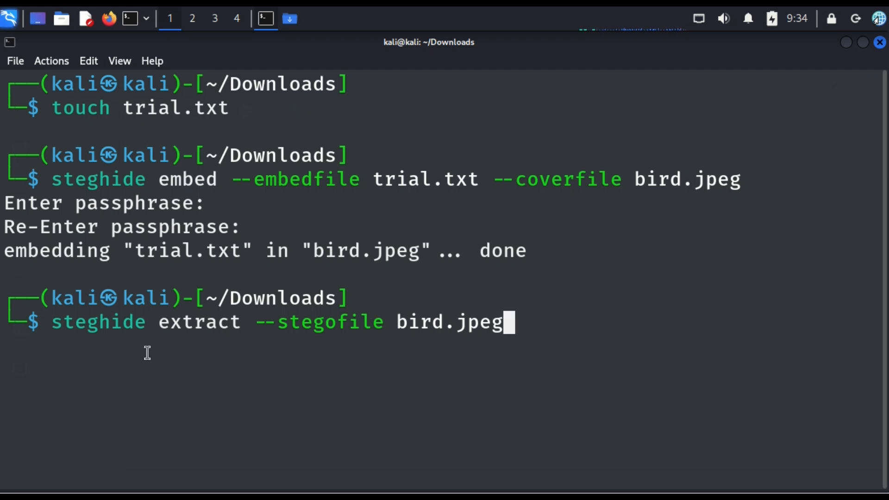
mouse_move(414, 323)
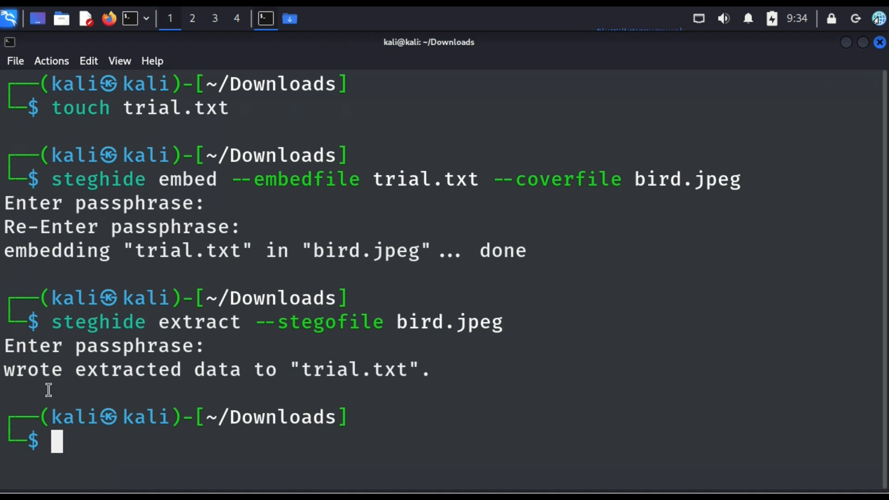
mouse_move(293, 384)
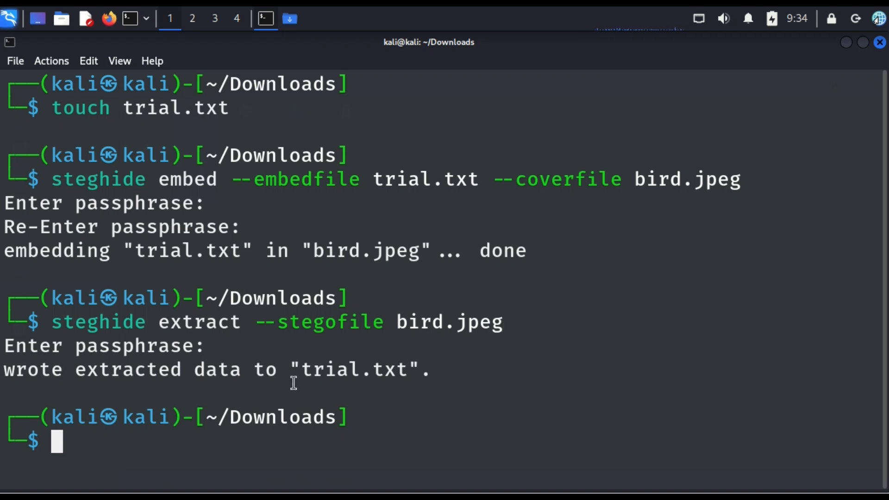
mouse_move(201, 467)
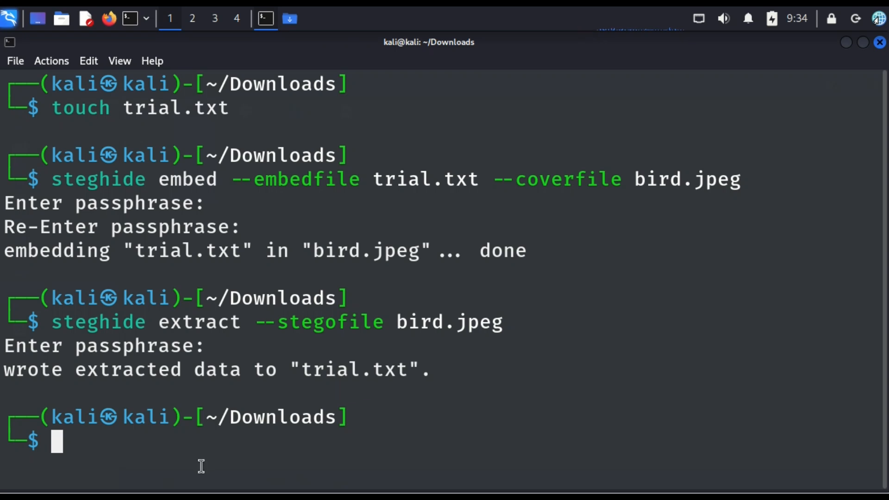
mouse_move(316, 373)
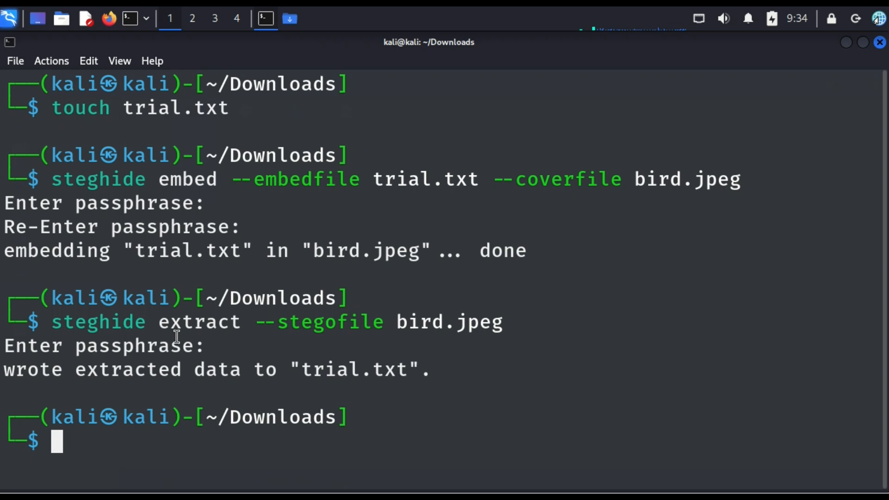
mouse_move(119, 60)
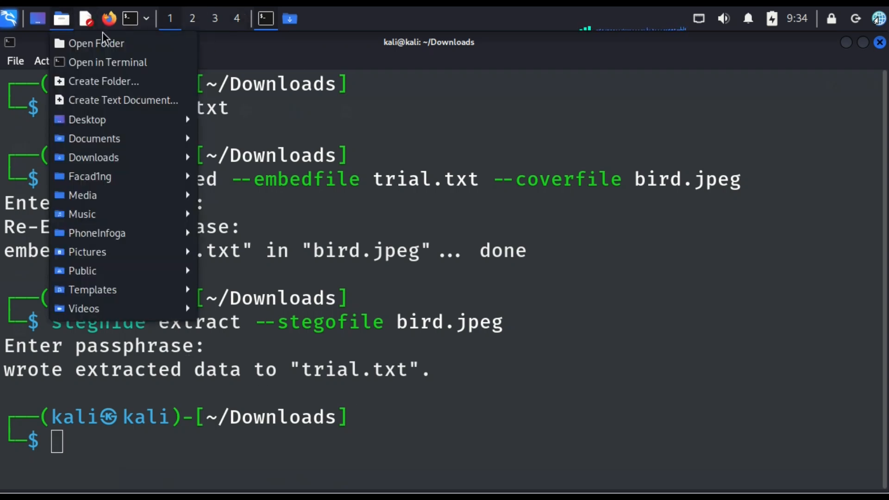
Open a Downloads file manager window and select the recovered trial.txt
click(290, 18)
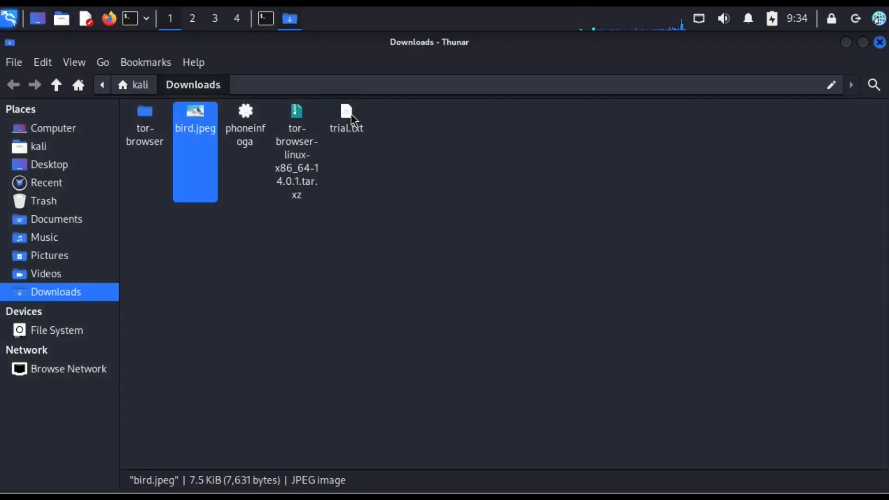
click(346, 114)
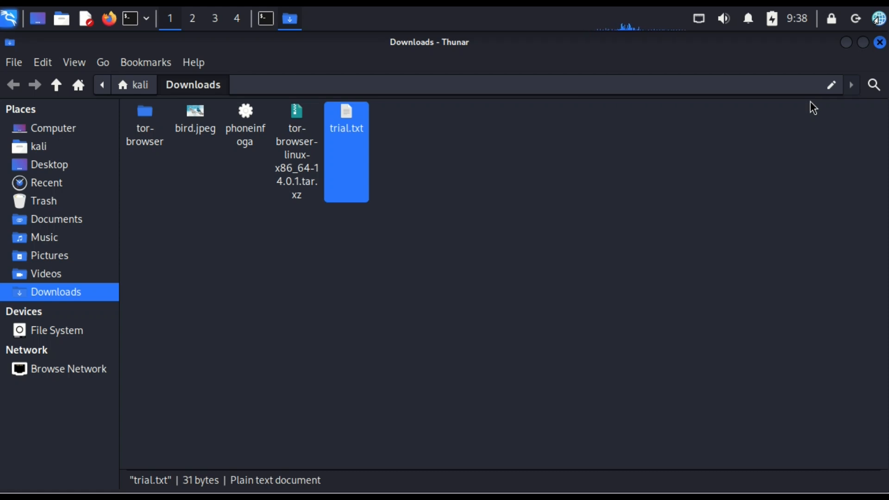
mouse_move(486, 220)
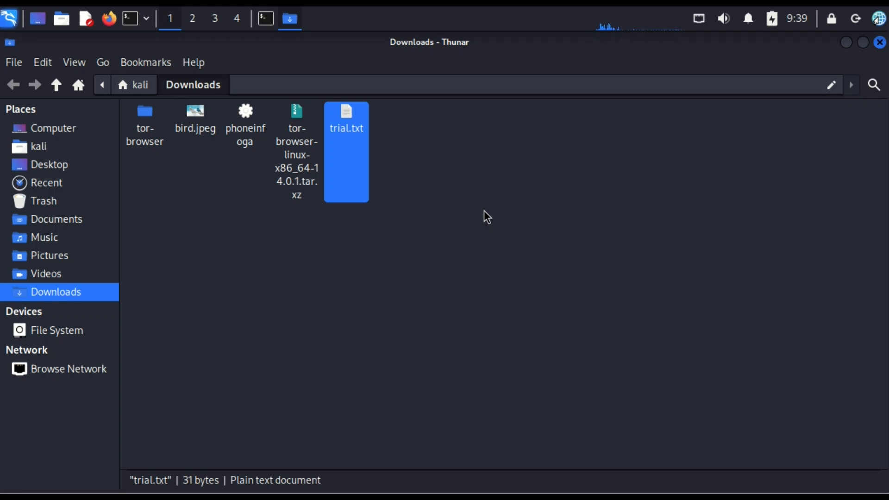
mouse_move(502, 231)
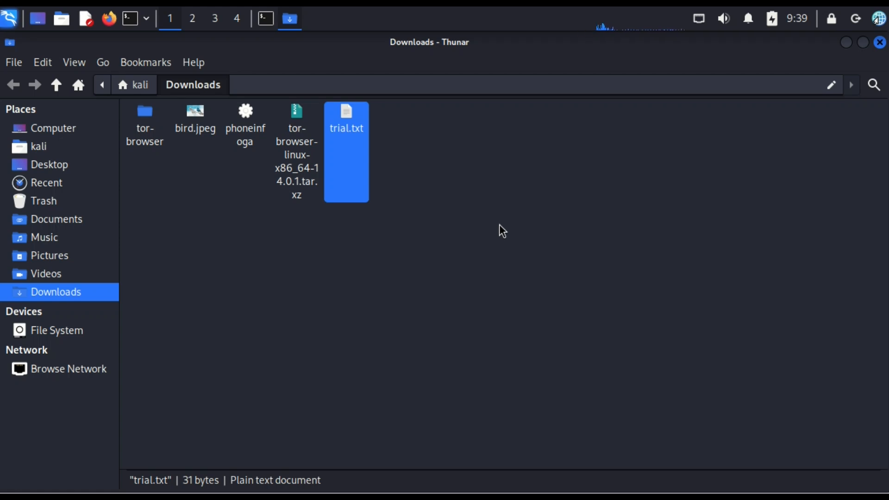
mouse_move(442, 248)
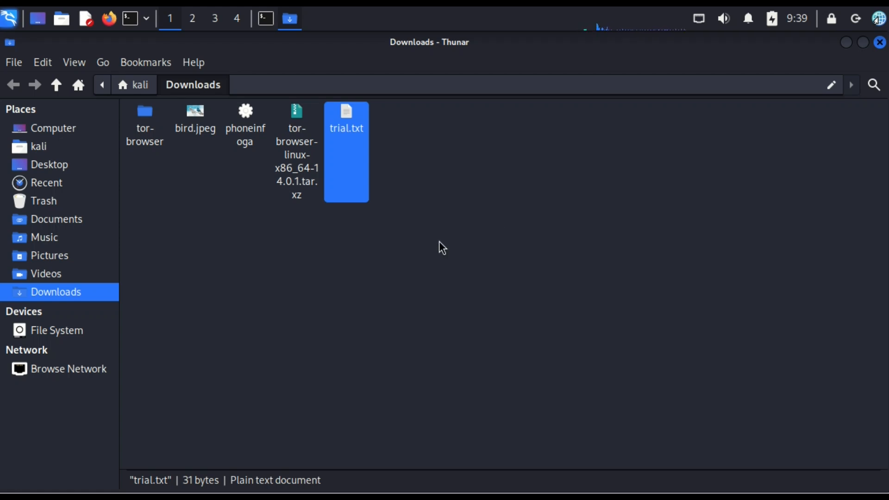